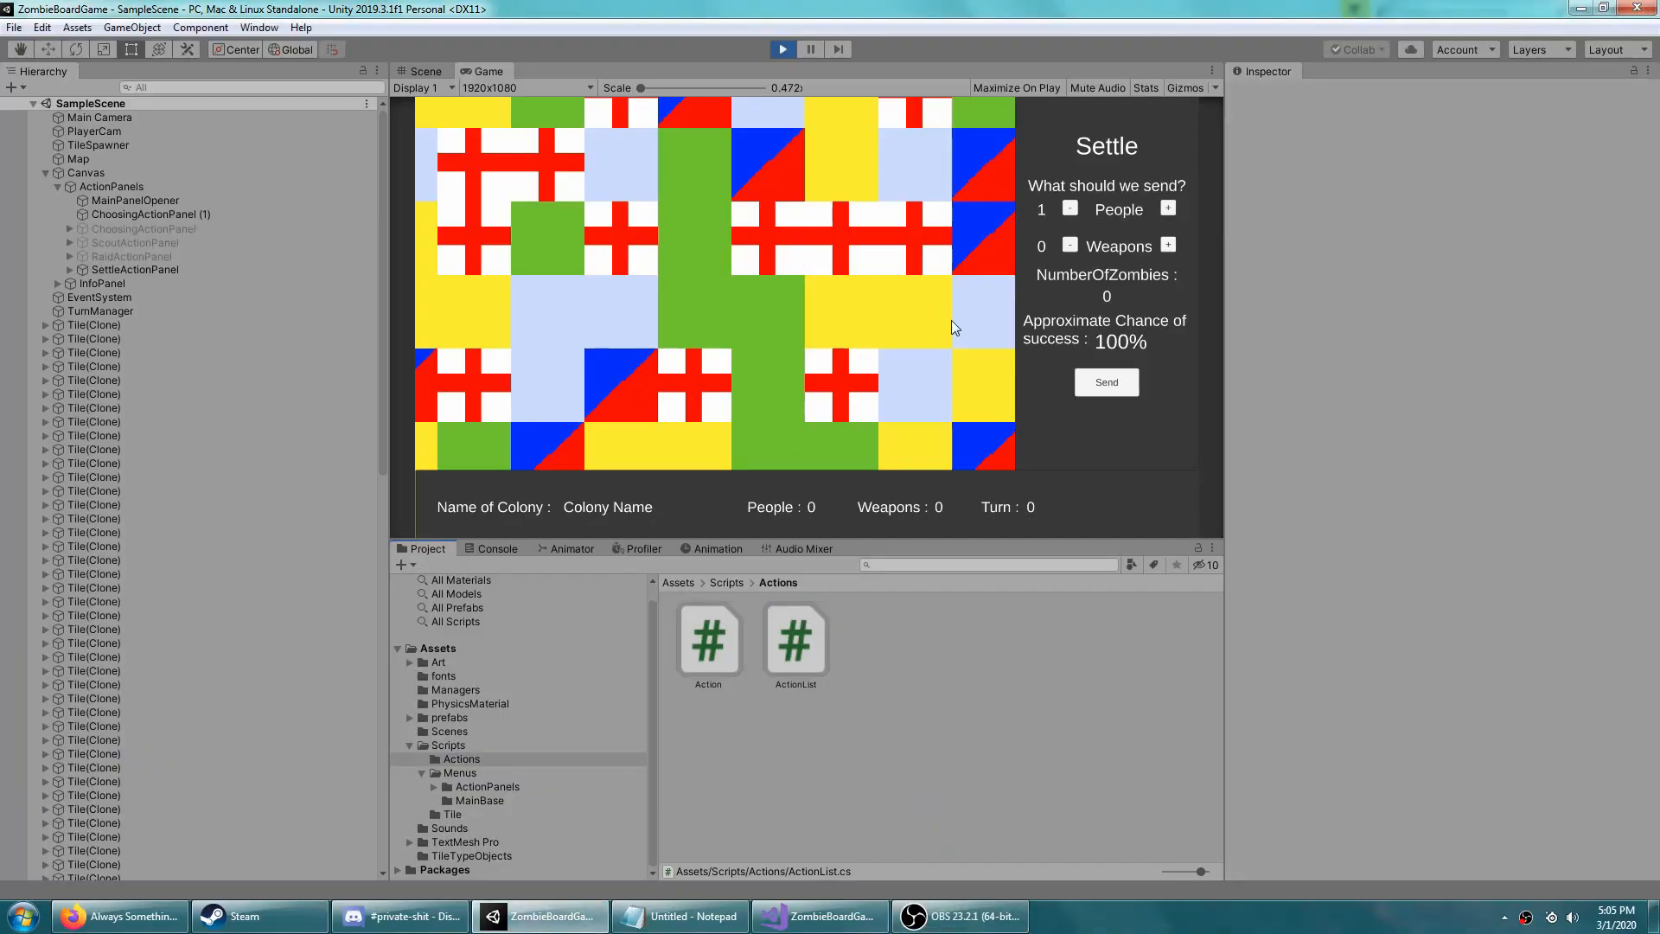
mouse_move(635, 299)
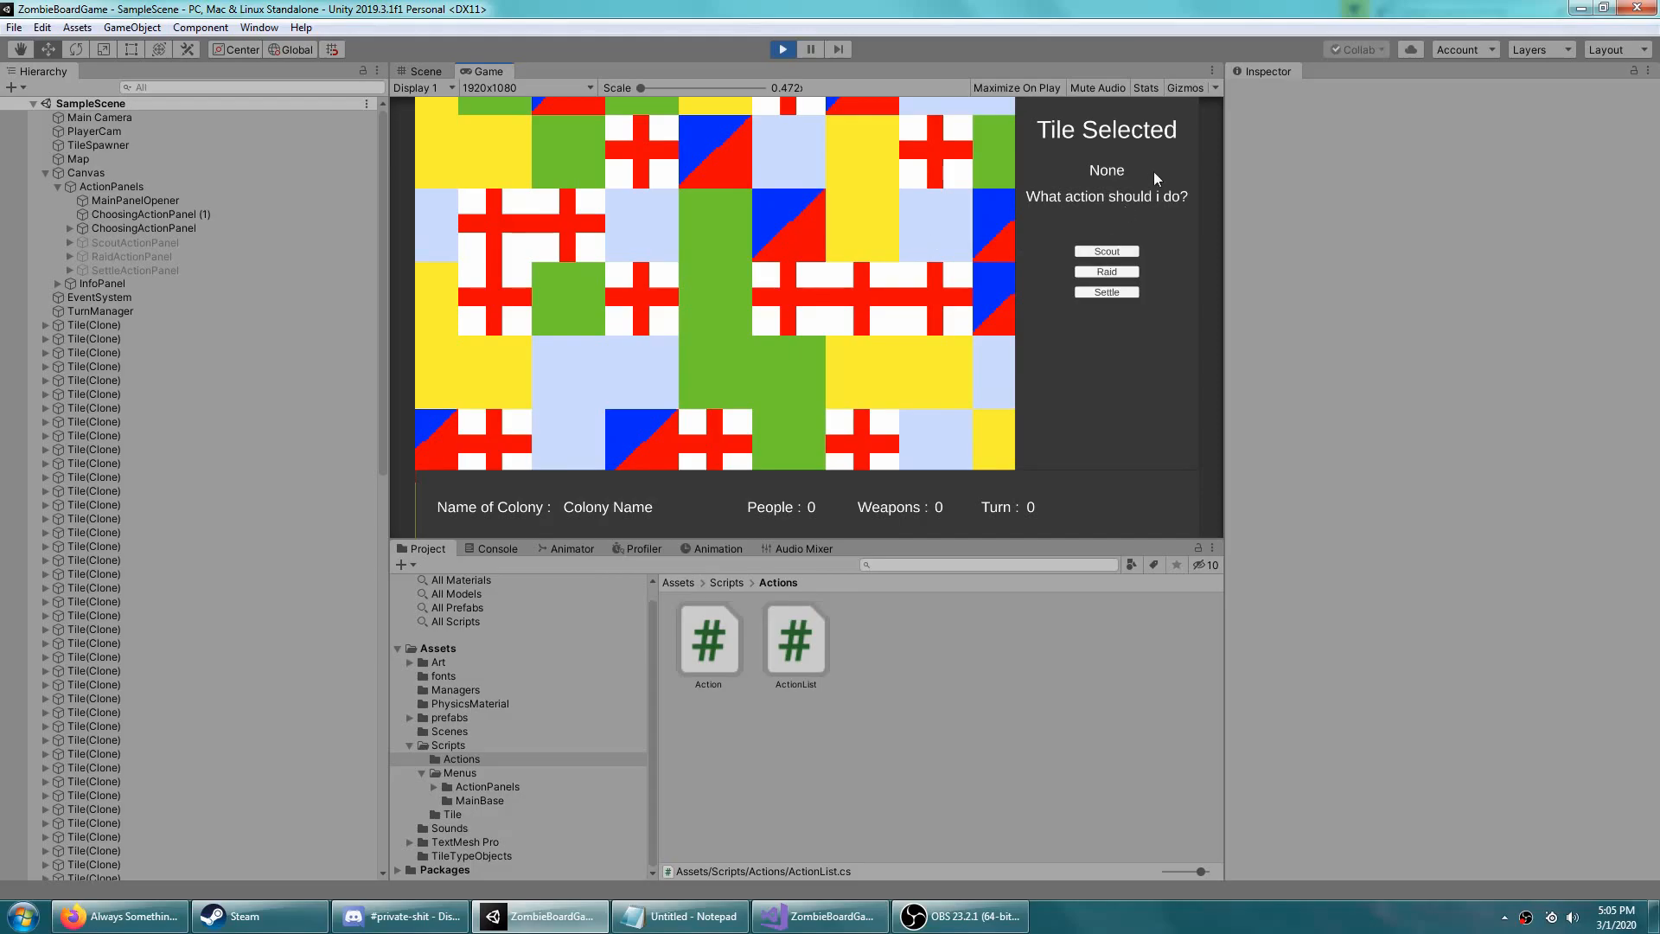
mouse_move(1037, 285)
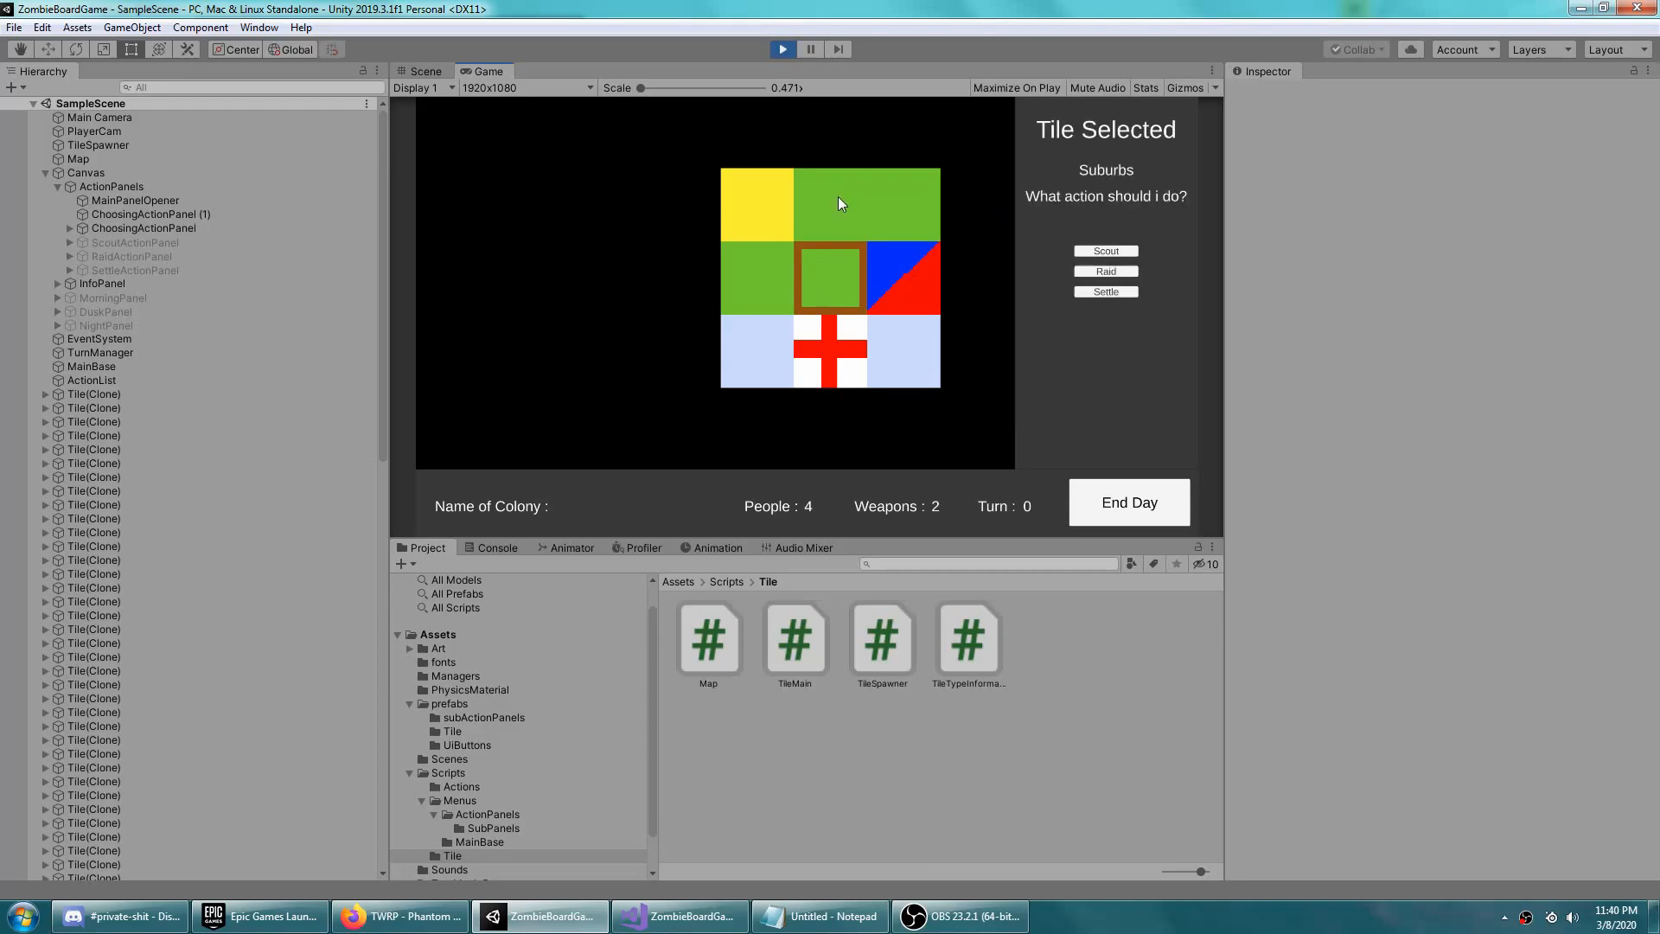
Scout the Suburbs tile with more people and weapons, then target another tile for a raid
left_click(1105, 251)
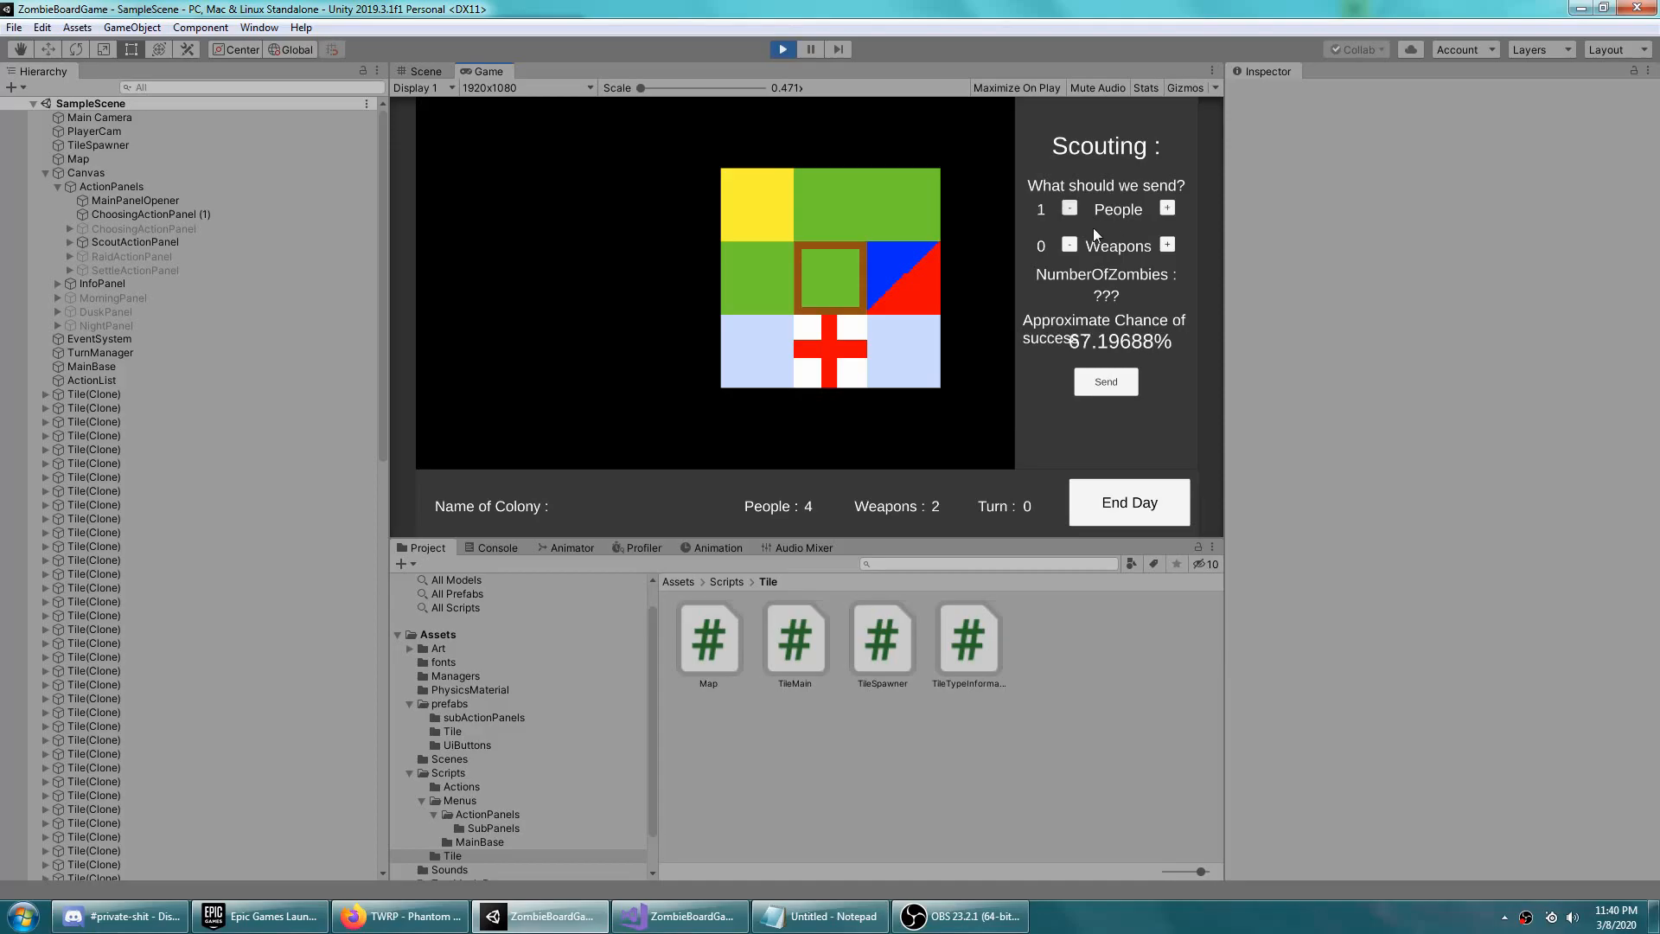
left_click(1168, 243)
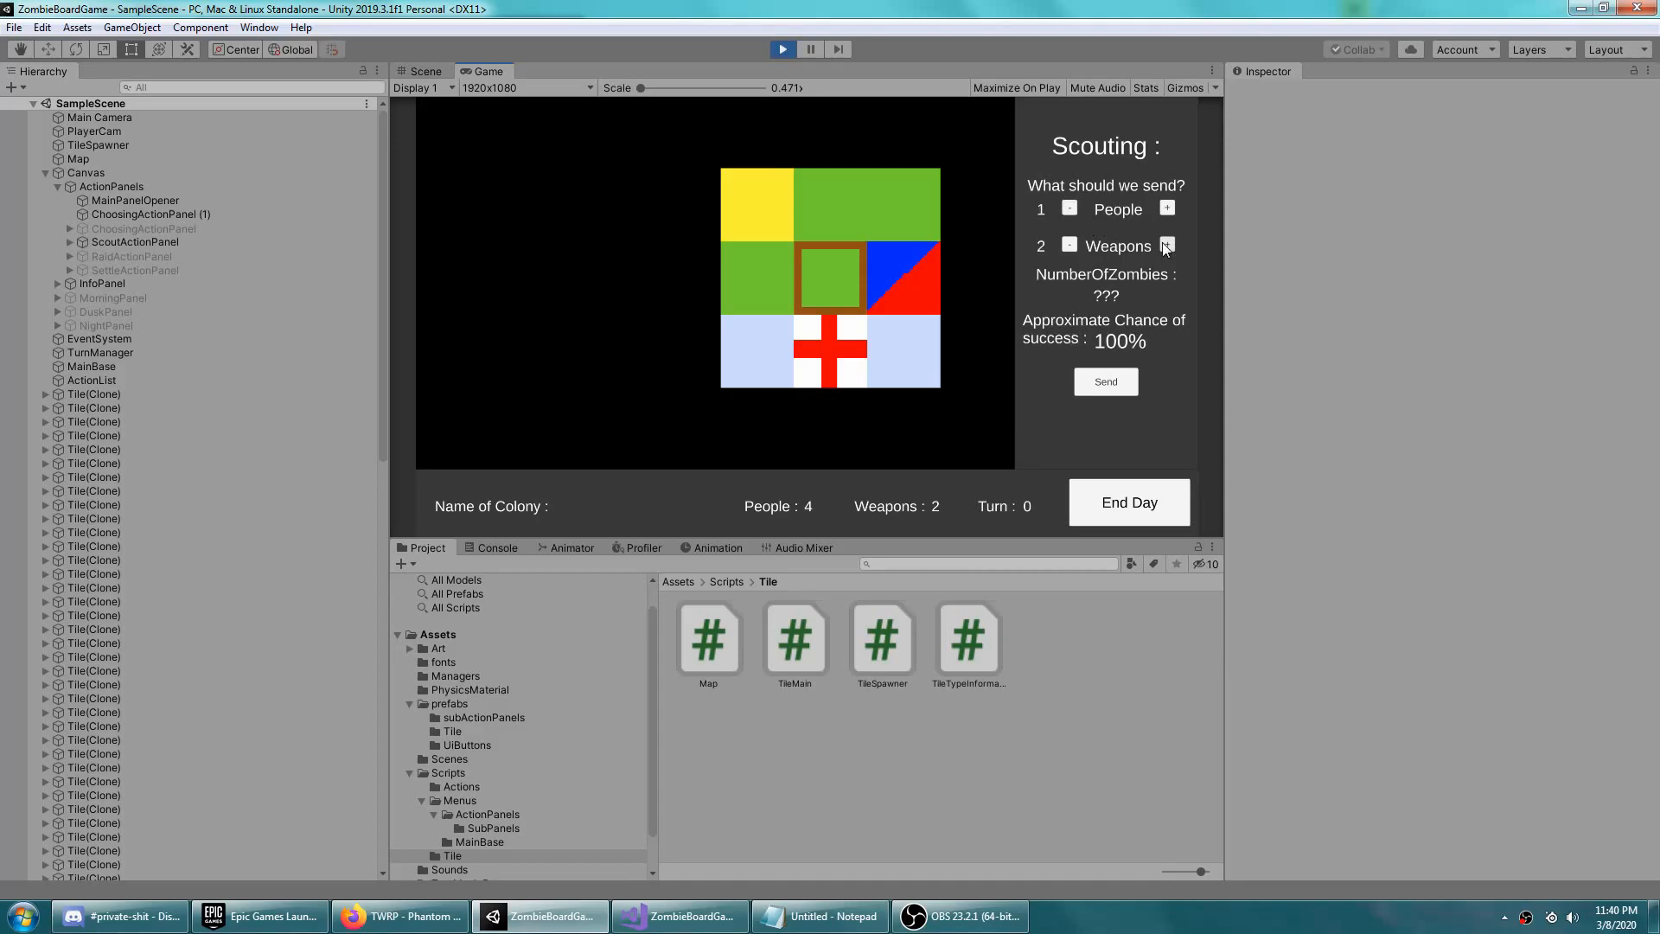
left_click(1166, 210)
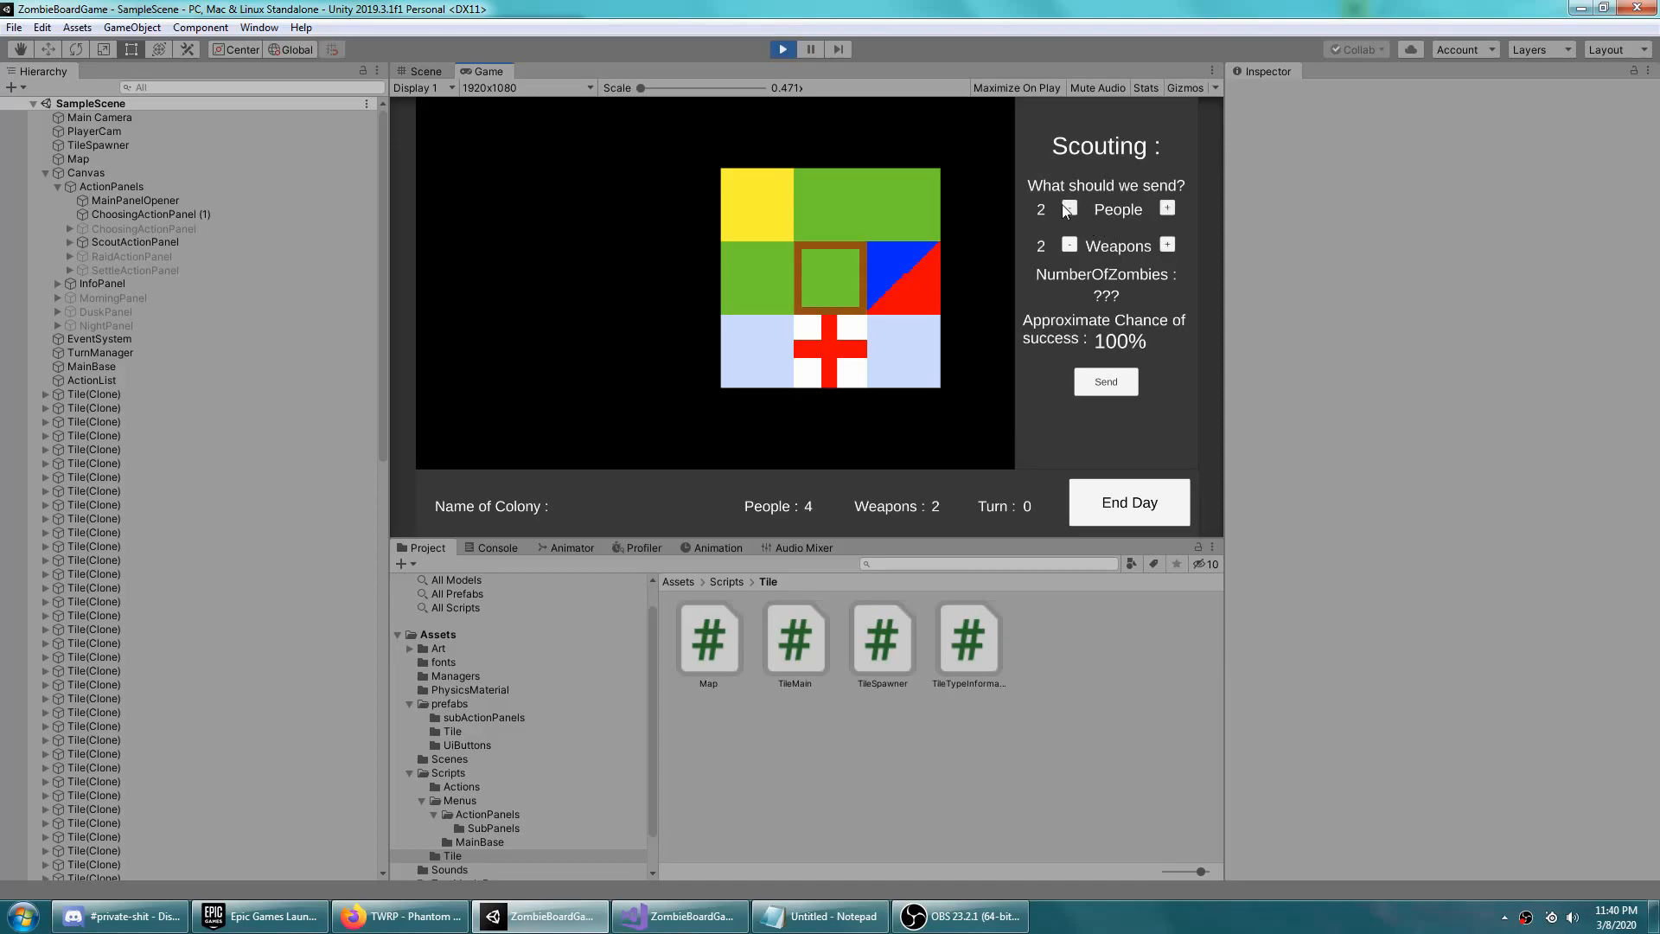
left_click(1069, 243)
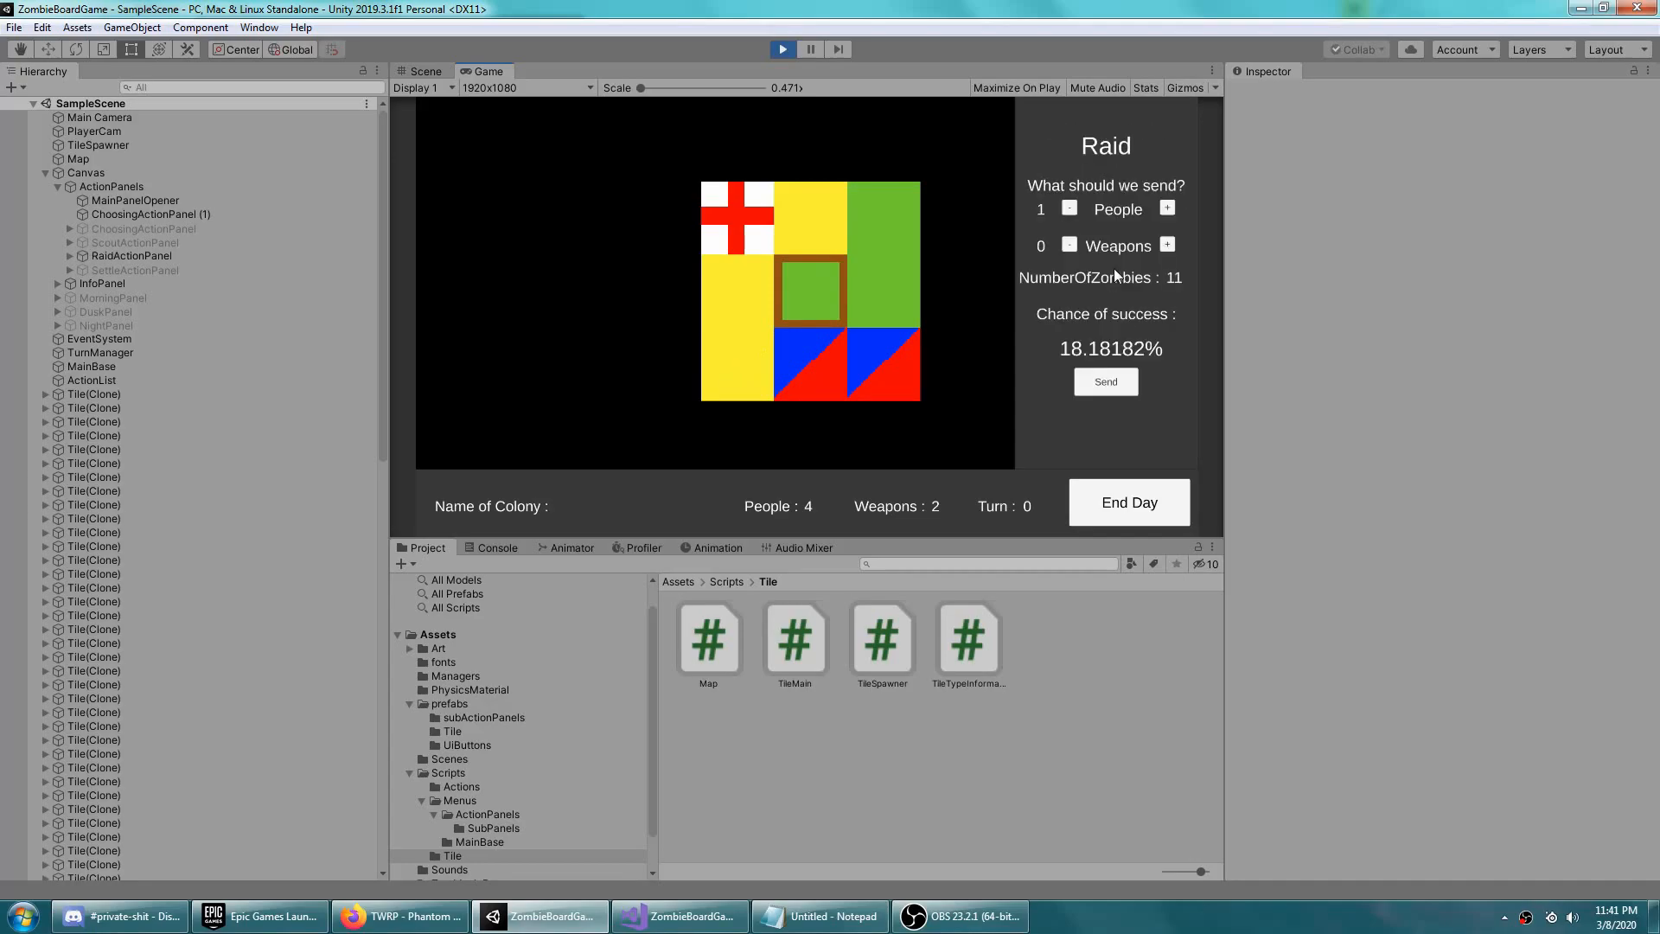
Send the raid, clear the morning report, settle the School tile and end the day
left_click(1106, 381)
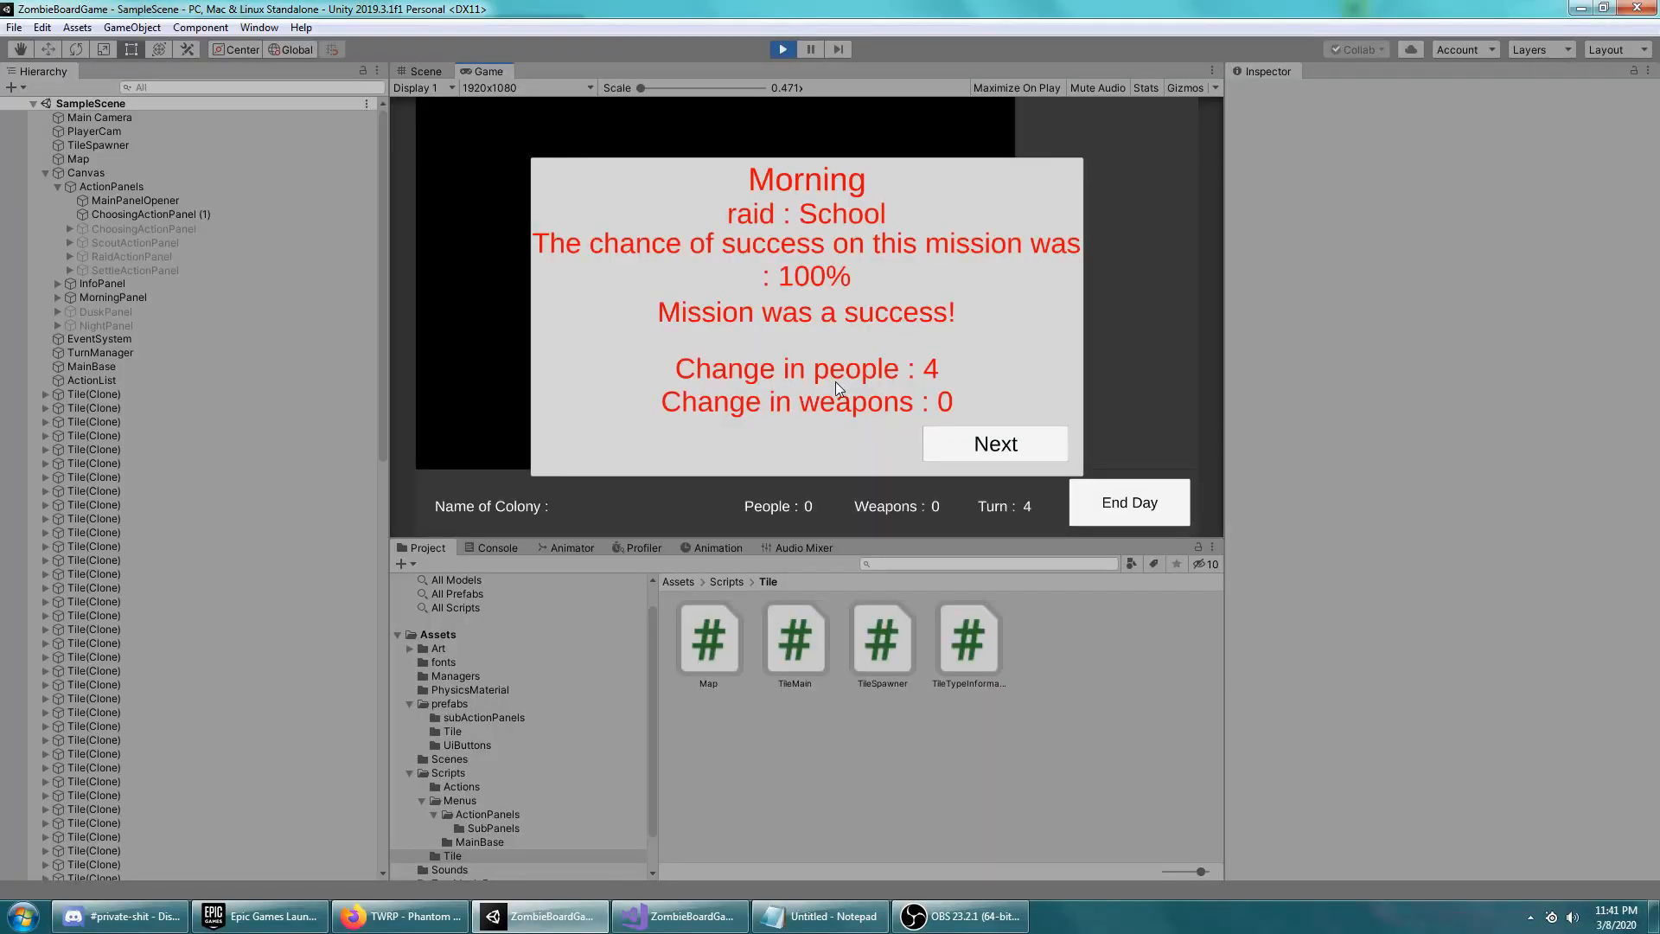
mouse_move(949, 374)
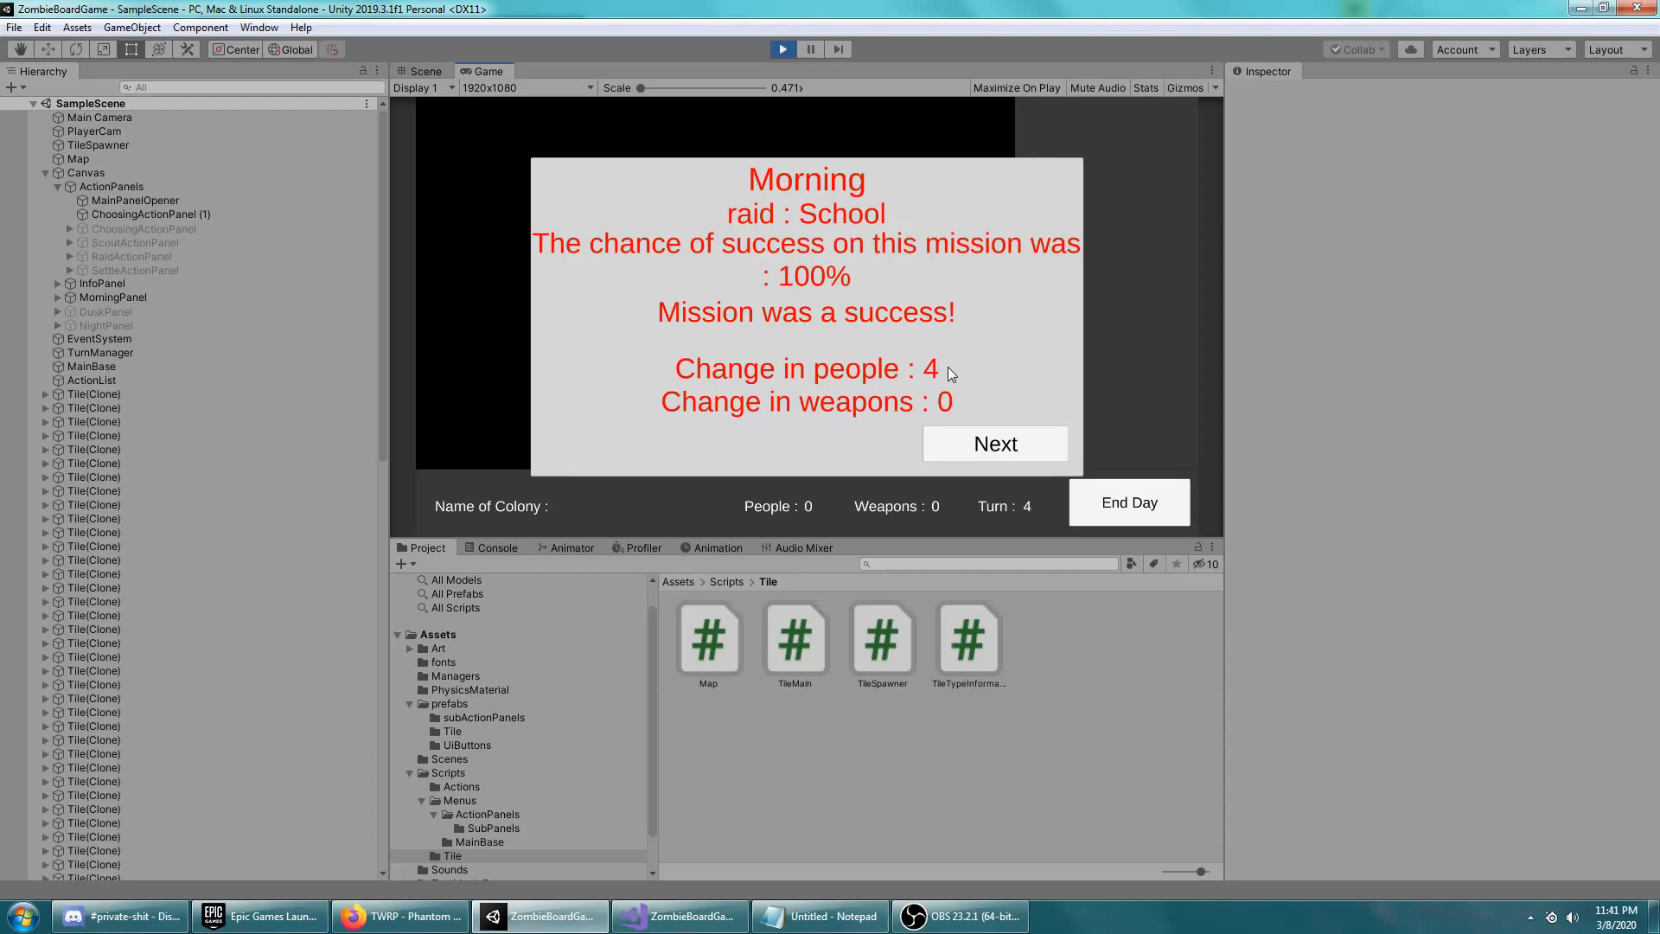
left_click(993, 443)
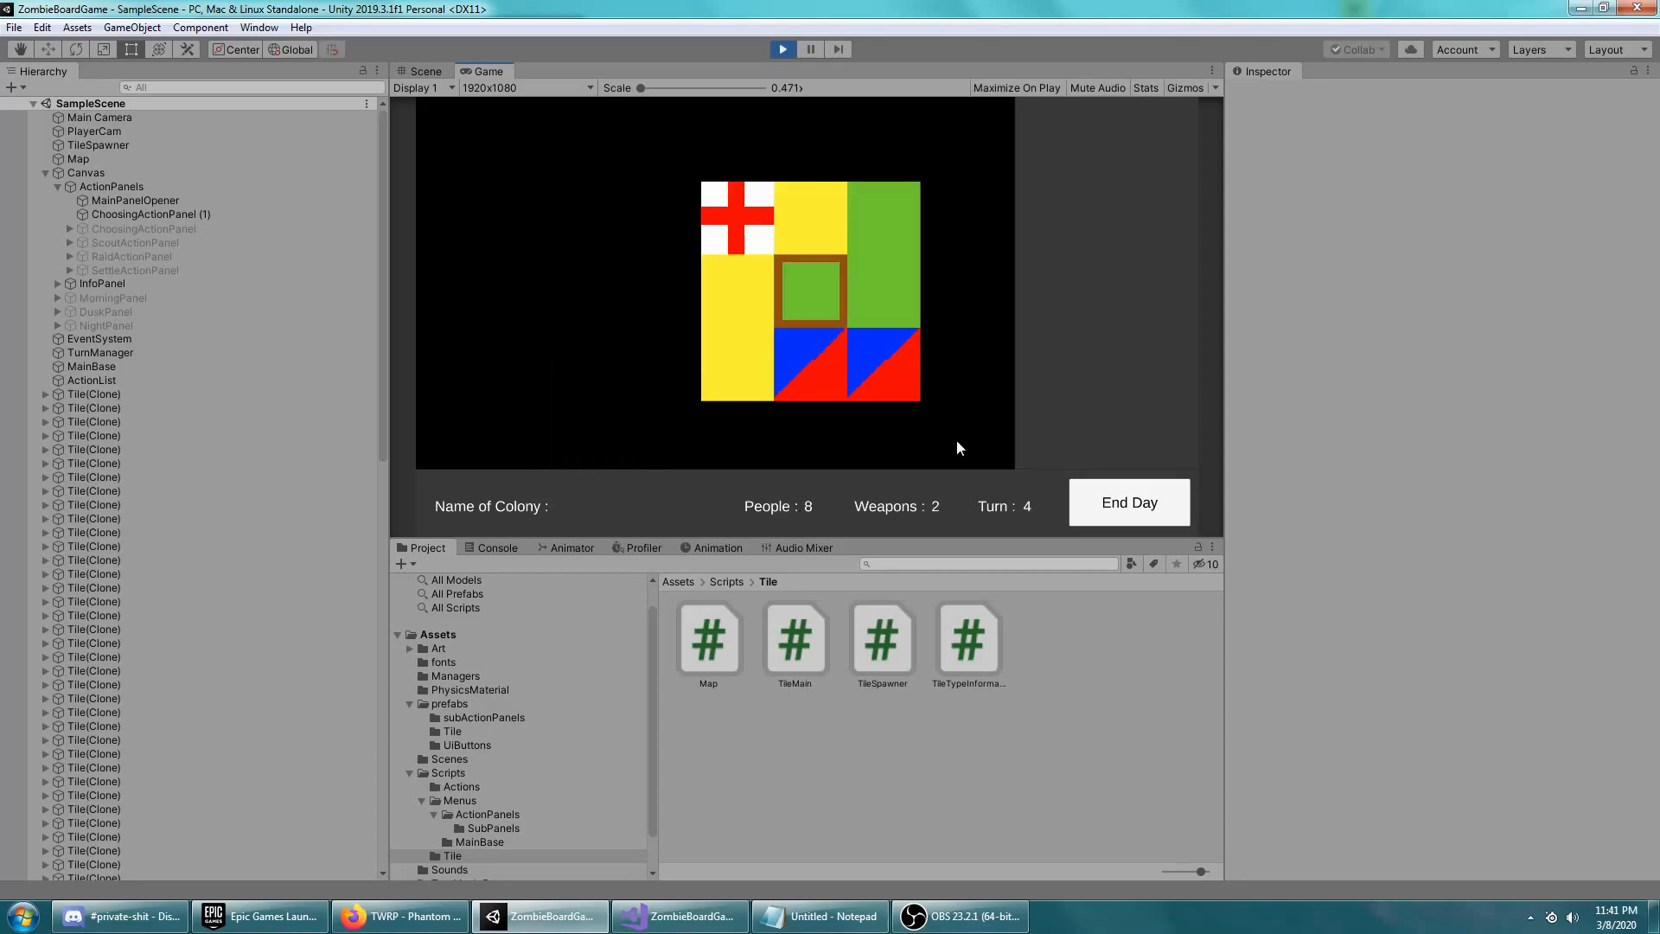
mouse_move(773, 323)
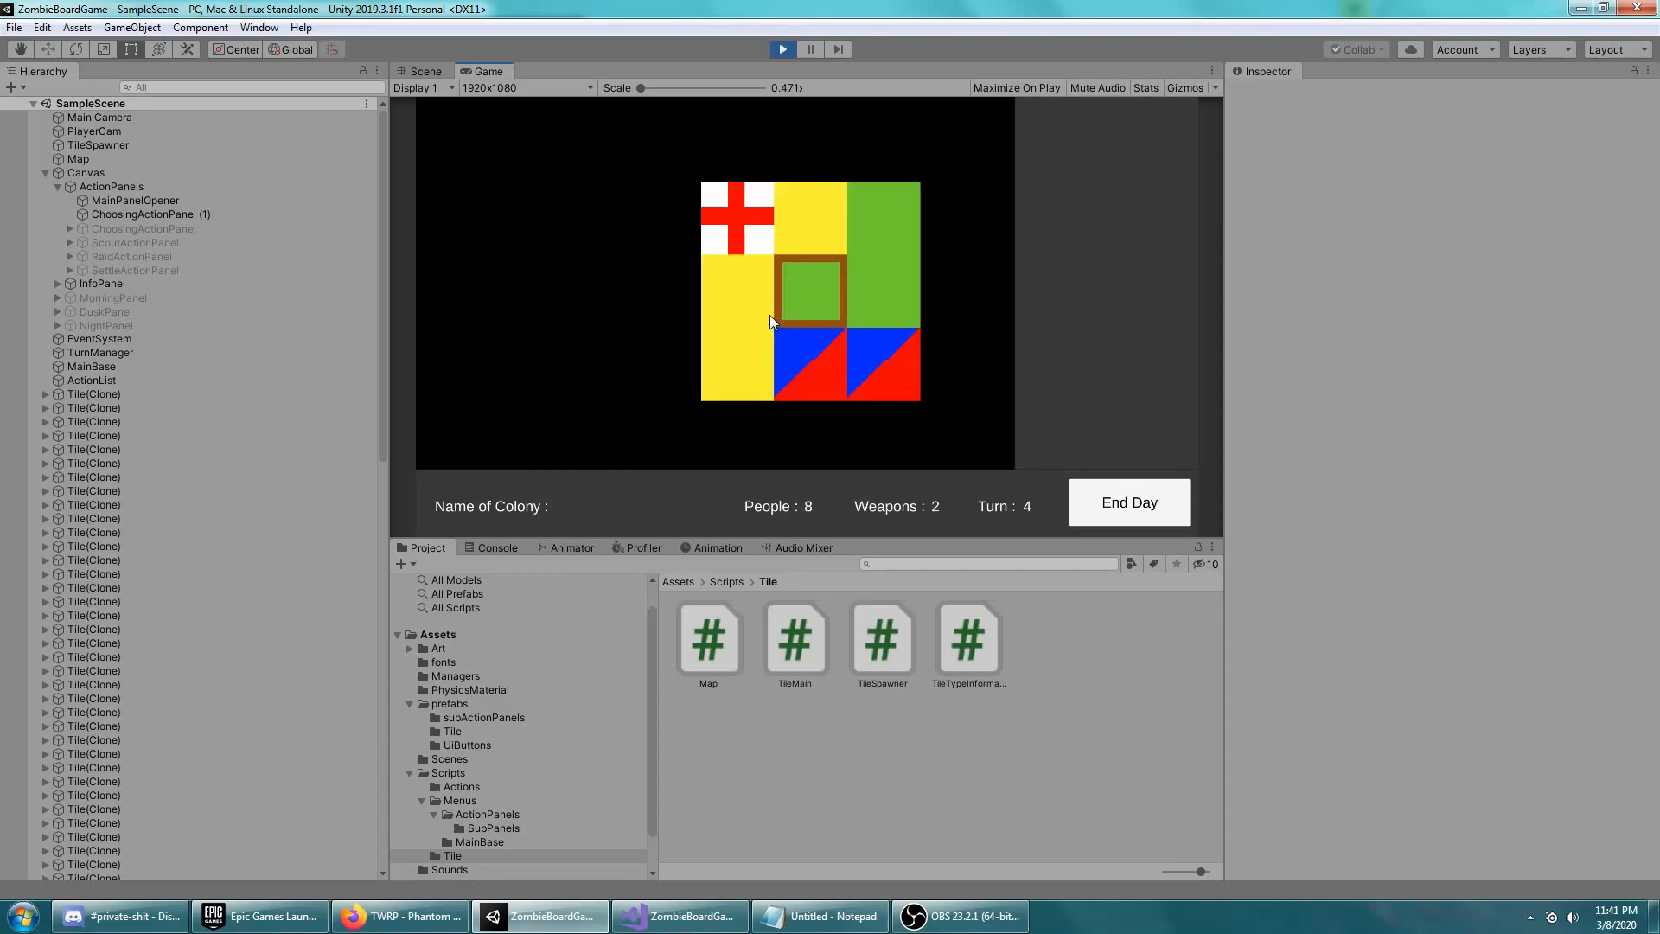
left_click(809, 291)
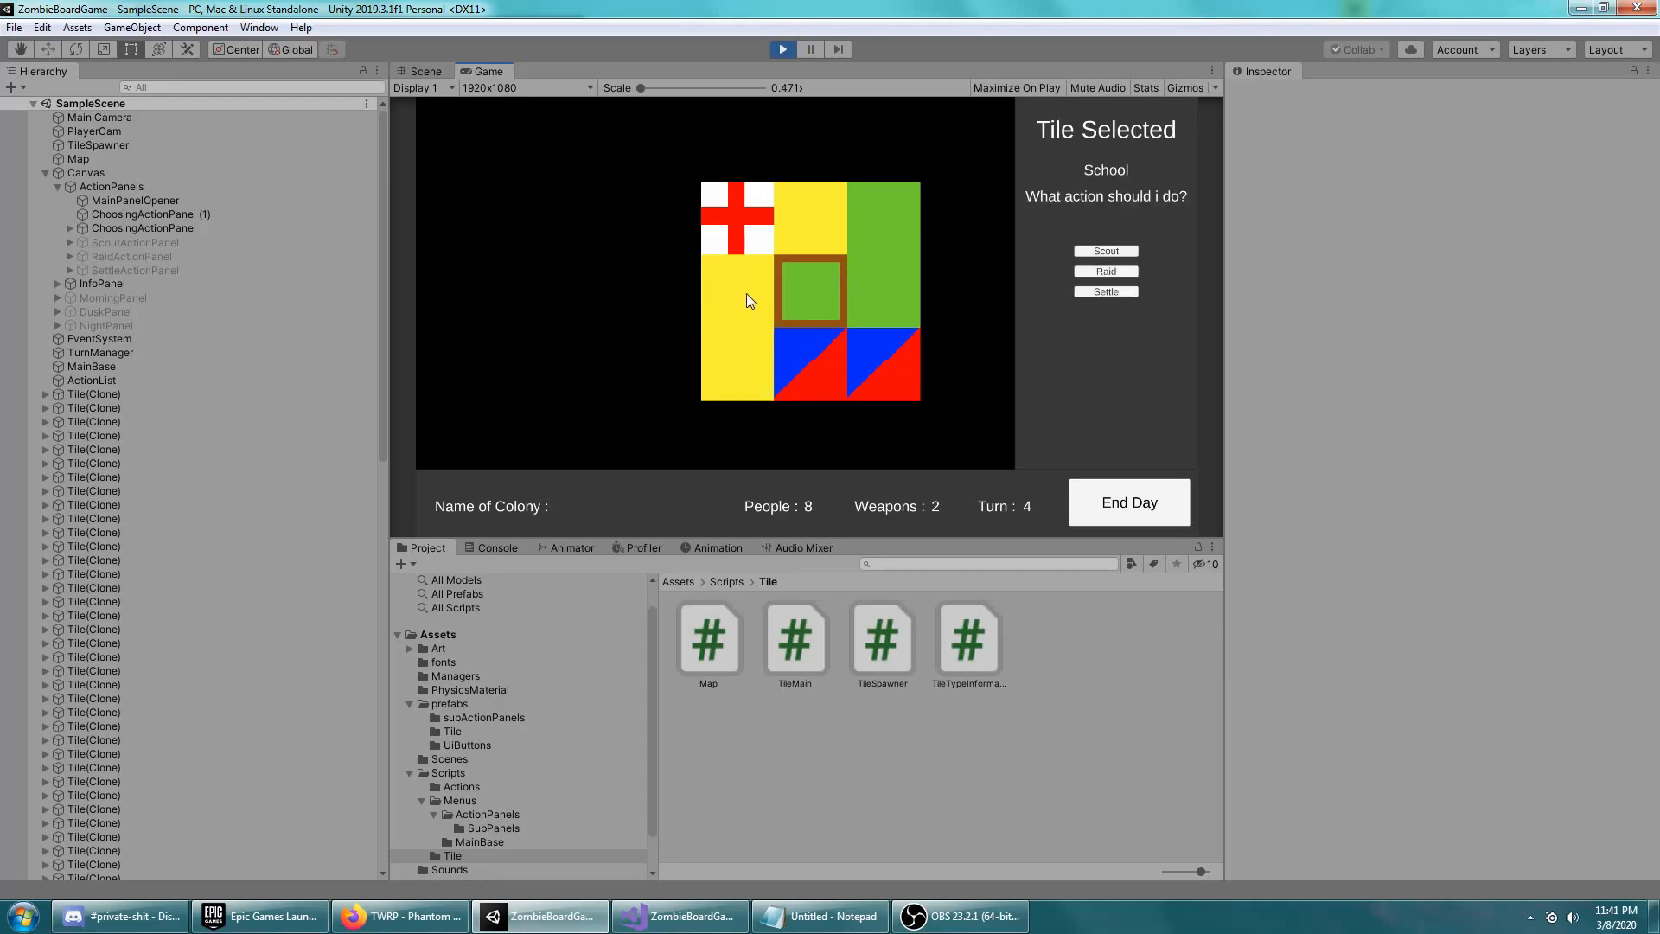
mouse_move(756, 385)
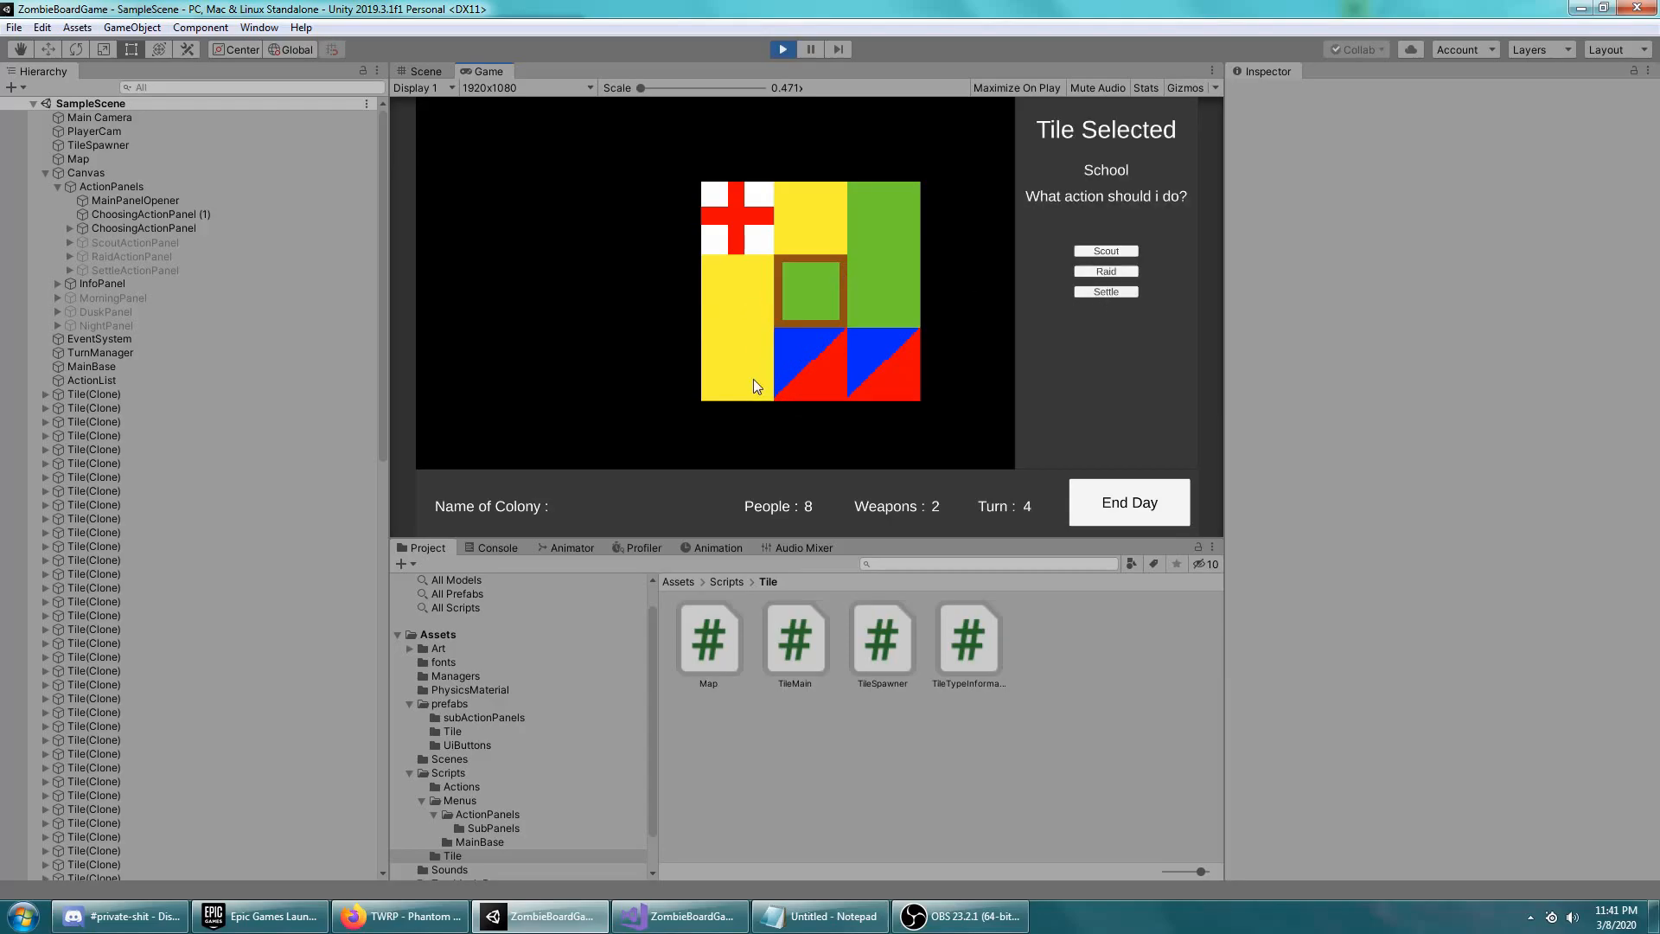
left_click(1106, 272)
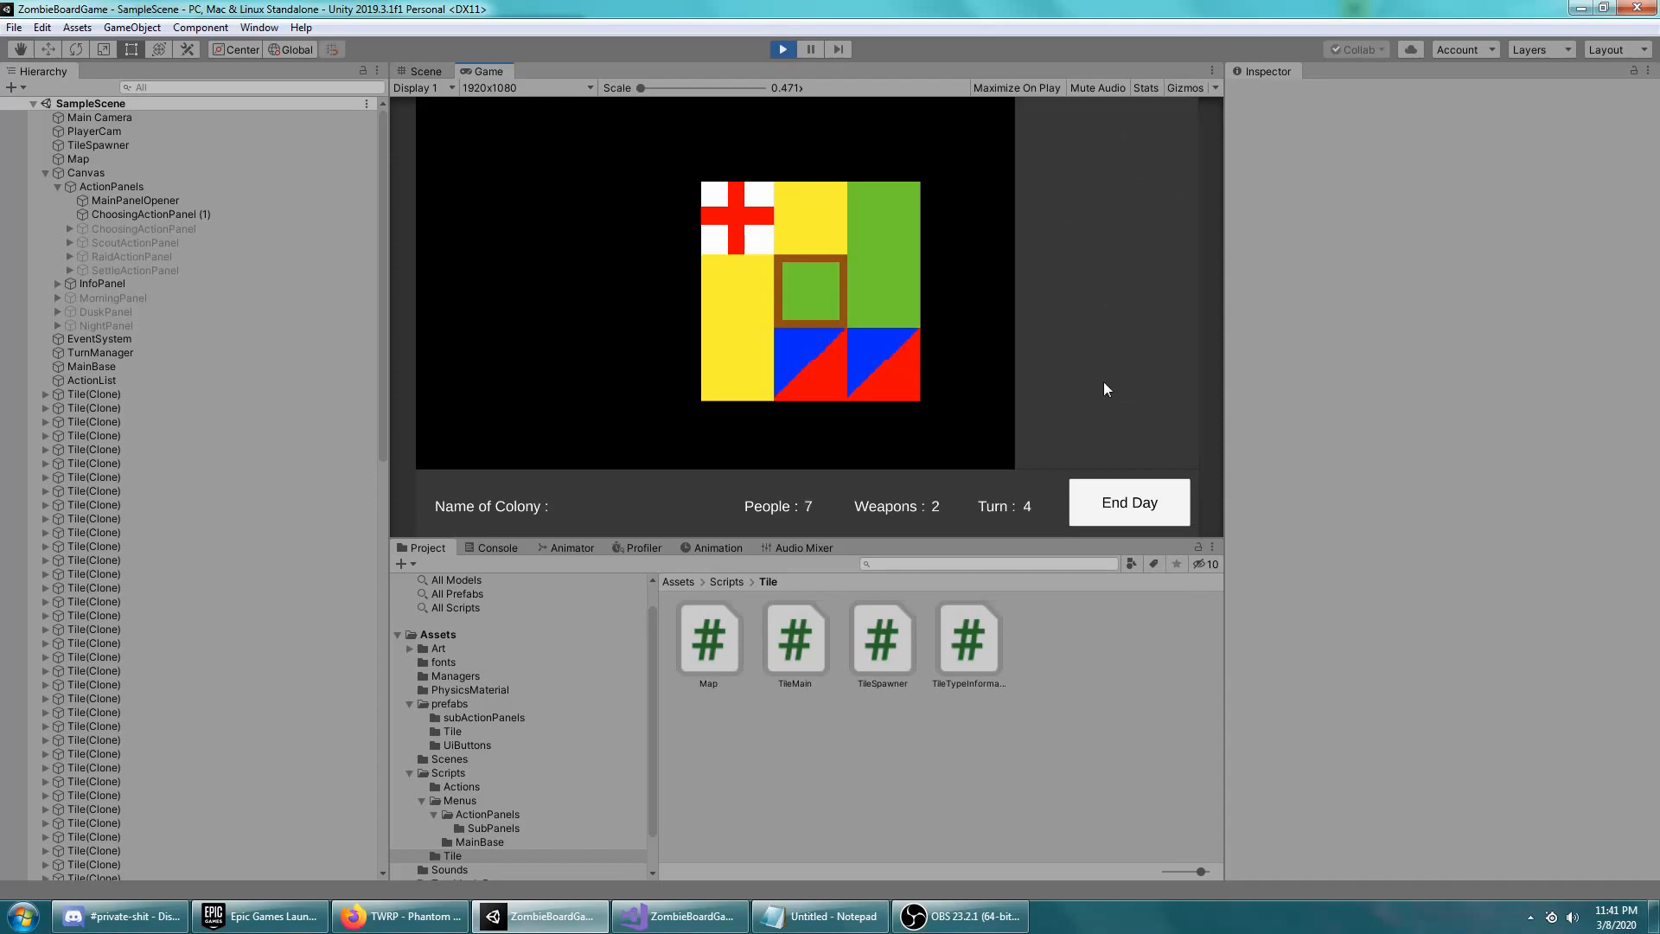
left_click(1128, 502)
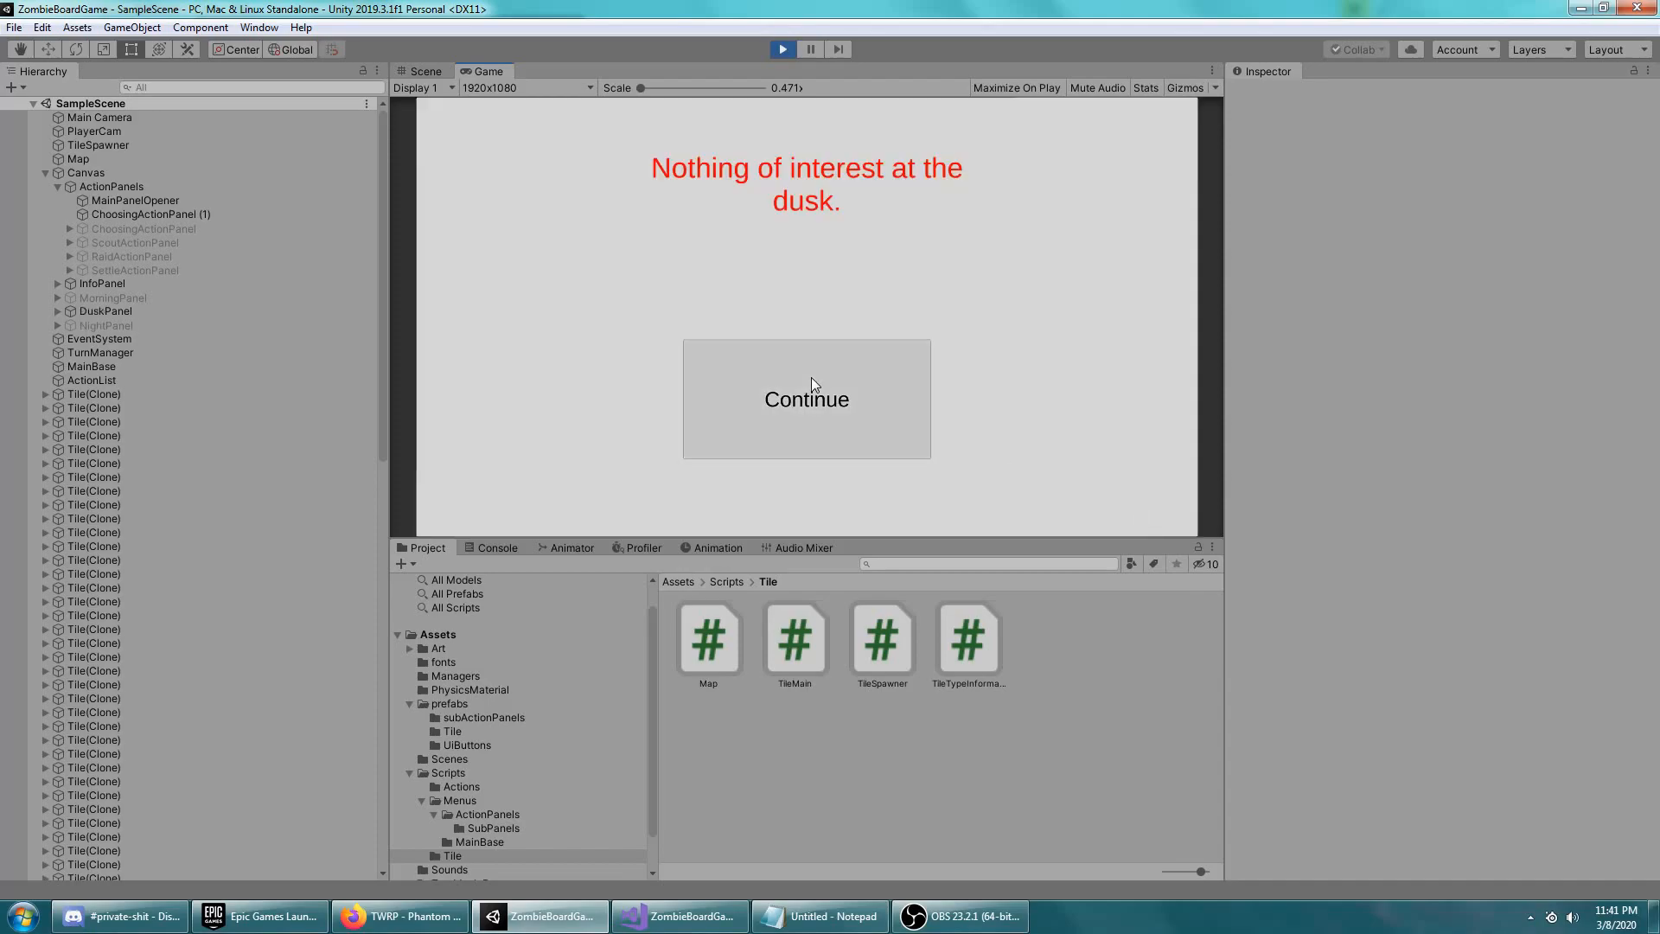
Dismiss the dusk, night and morning reports to cycle through a full day
left_click(806, 400)
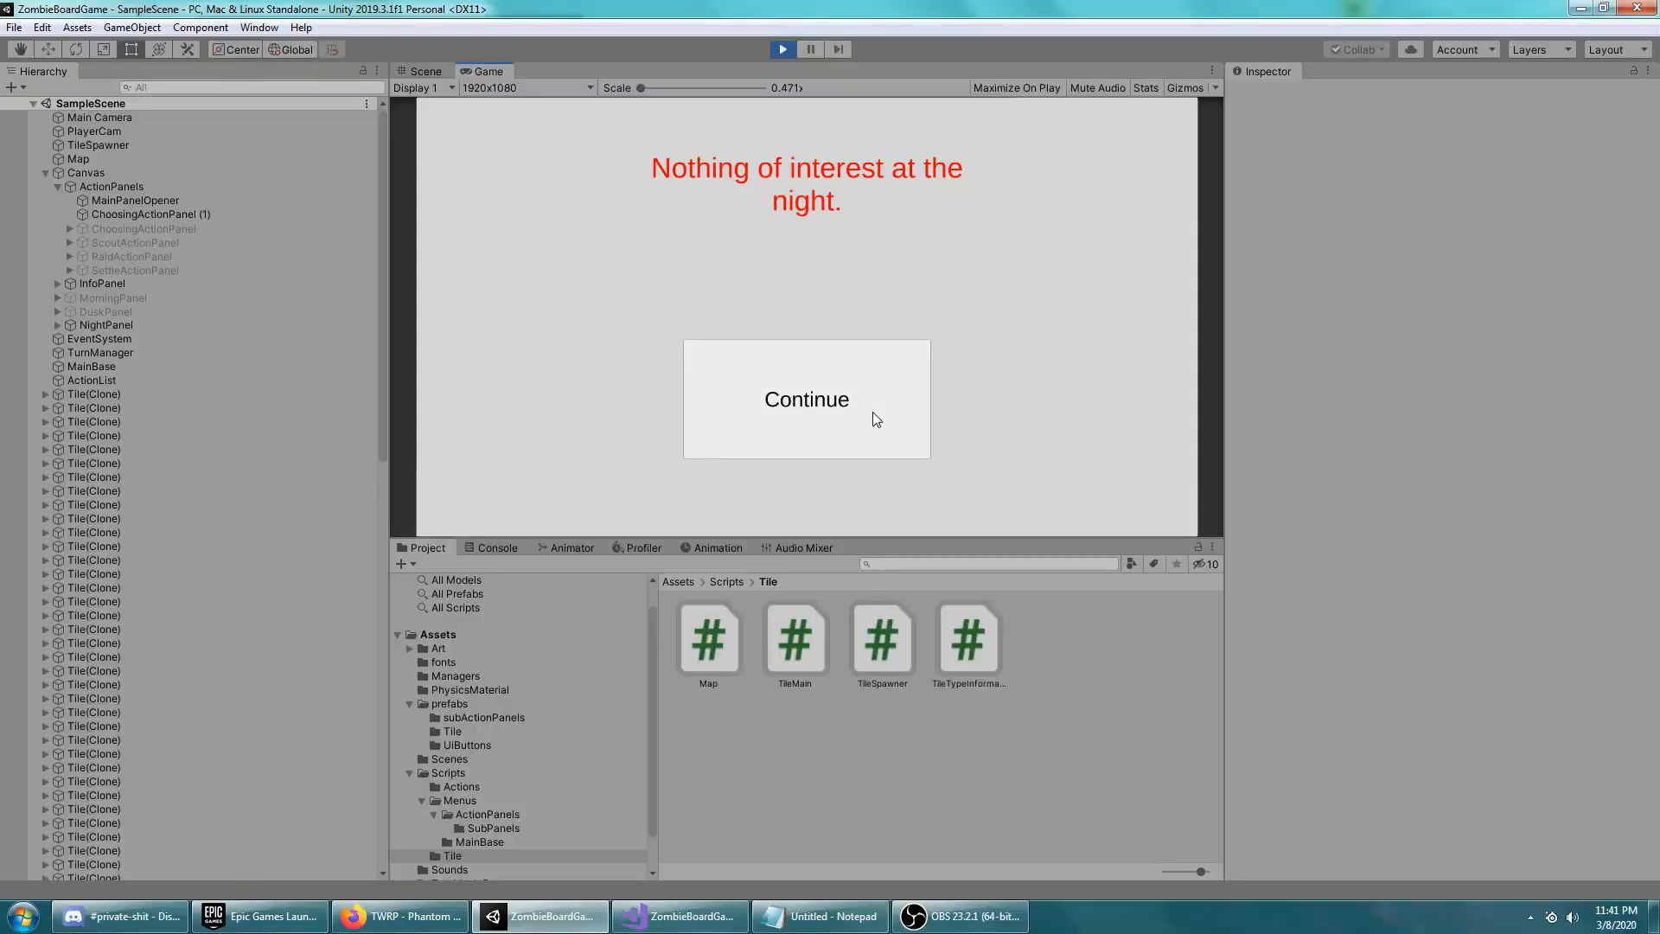
left_click(806, 400)
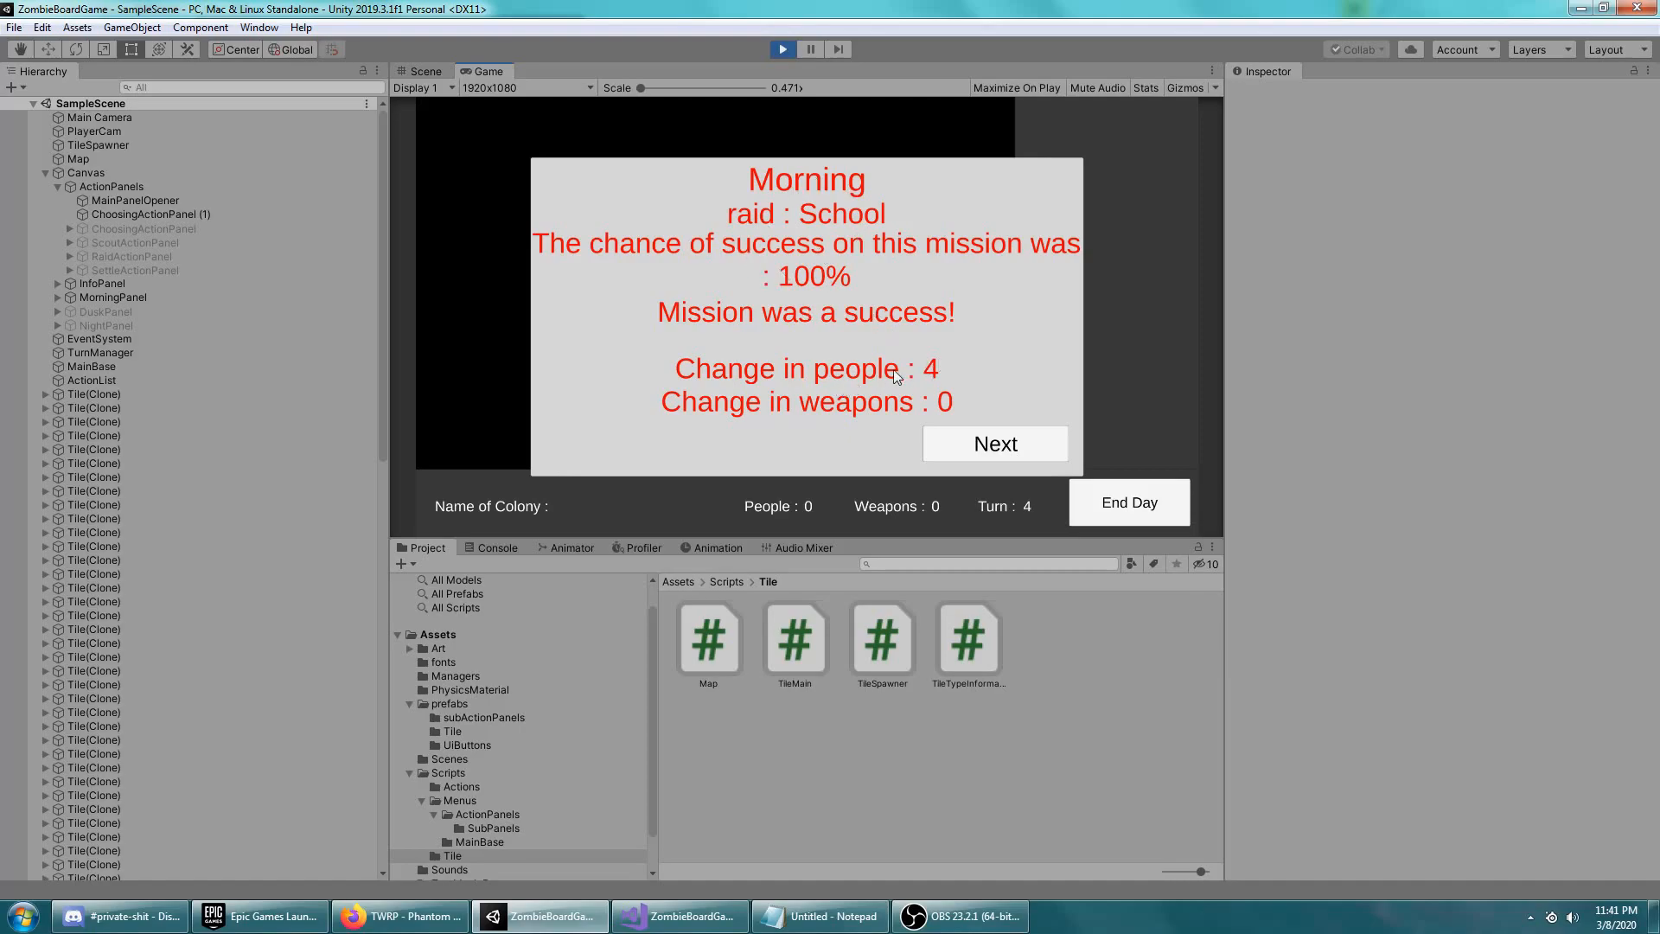
left_click(992, 443)
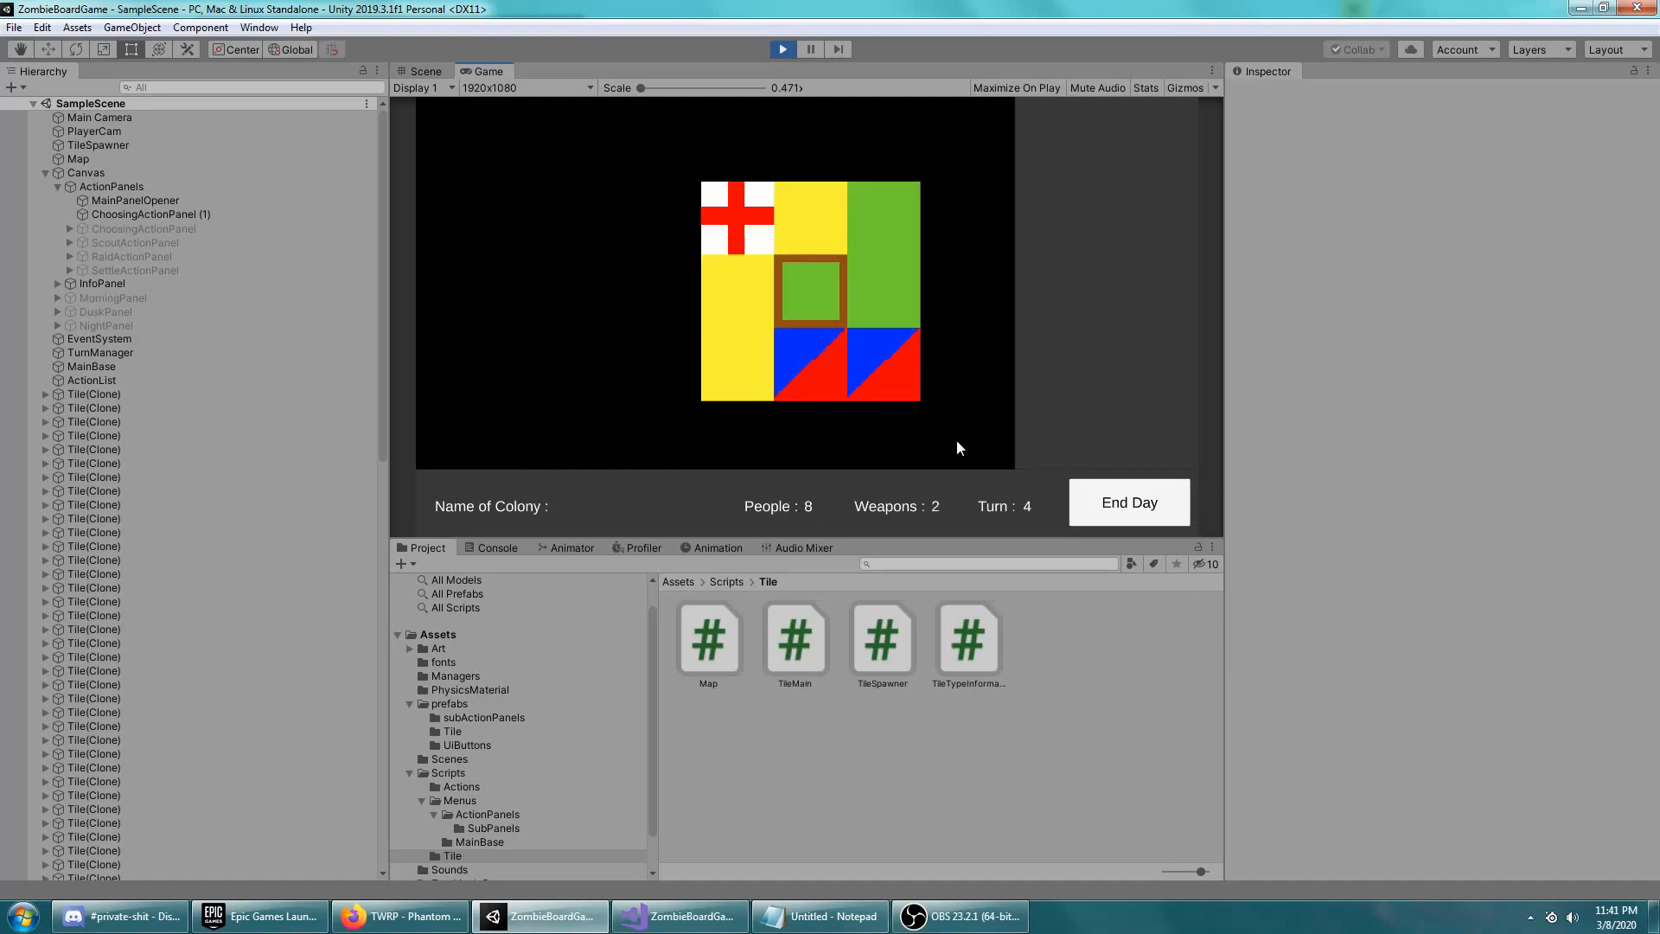
left_click(678, 917)
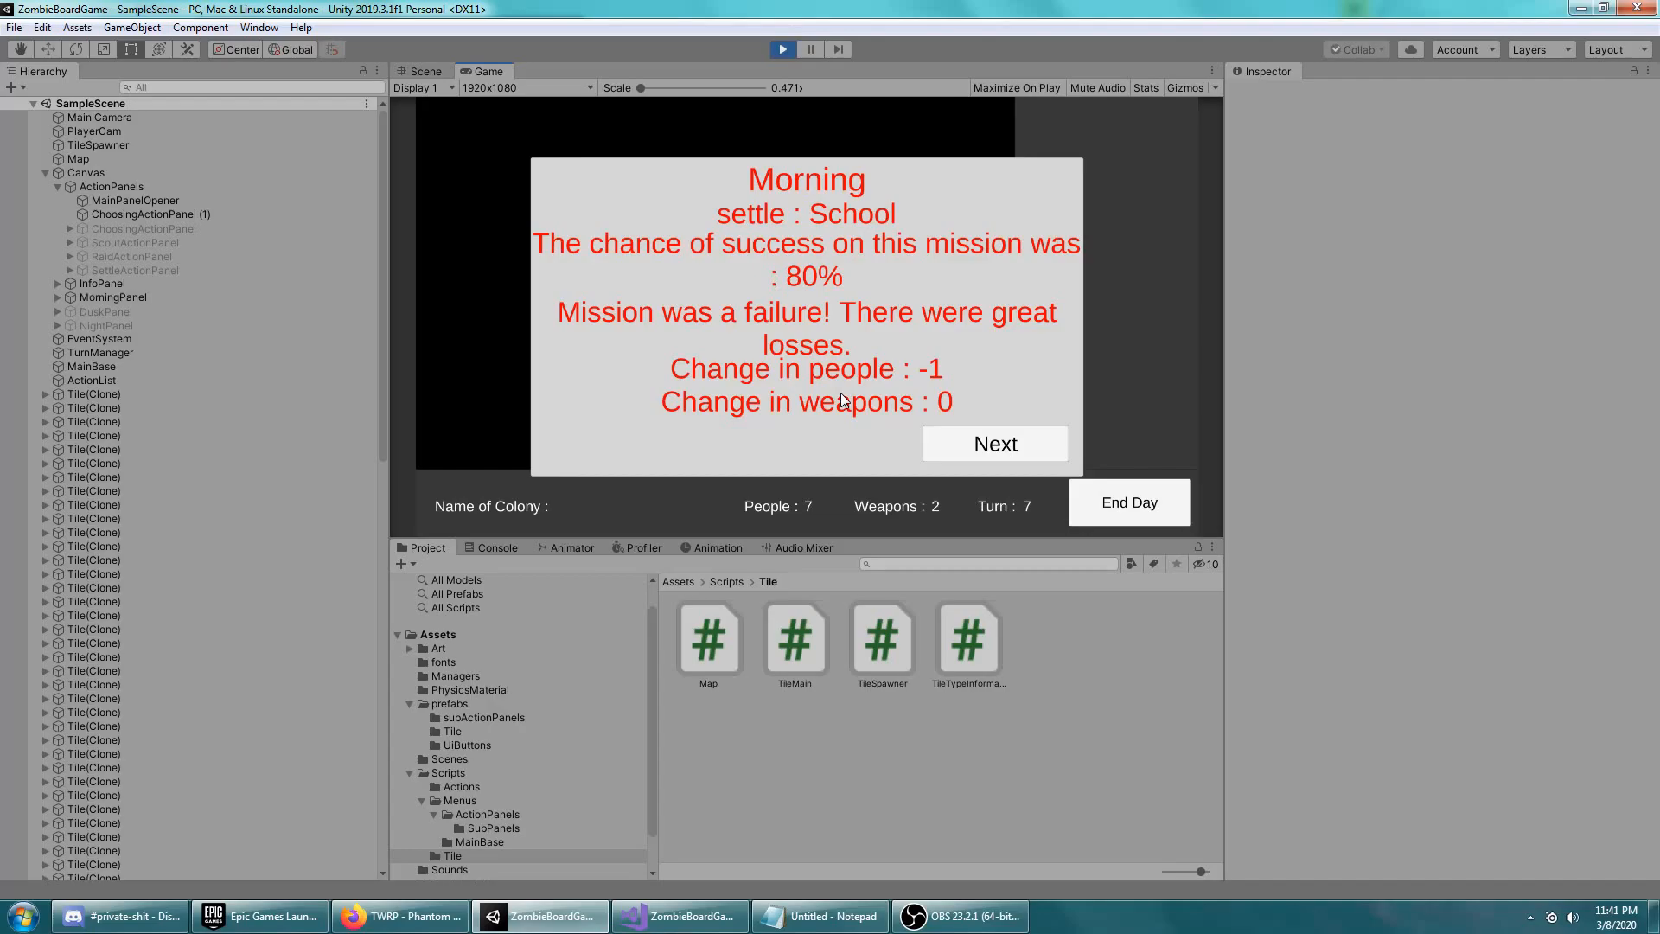
Clear the failed settle report, send settlers out again, end the day and continue past dusk
left_click(993, 444)
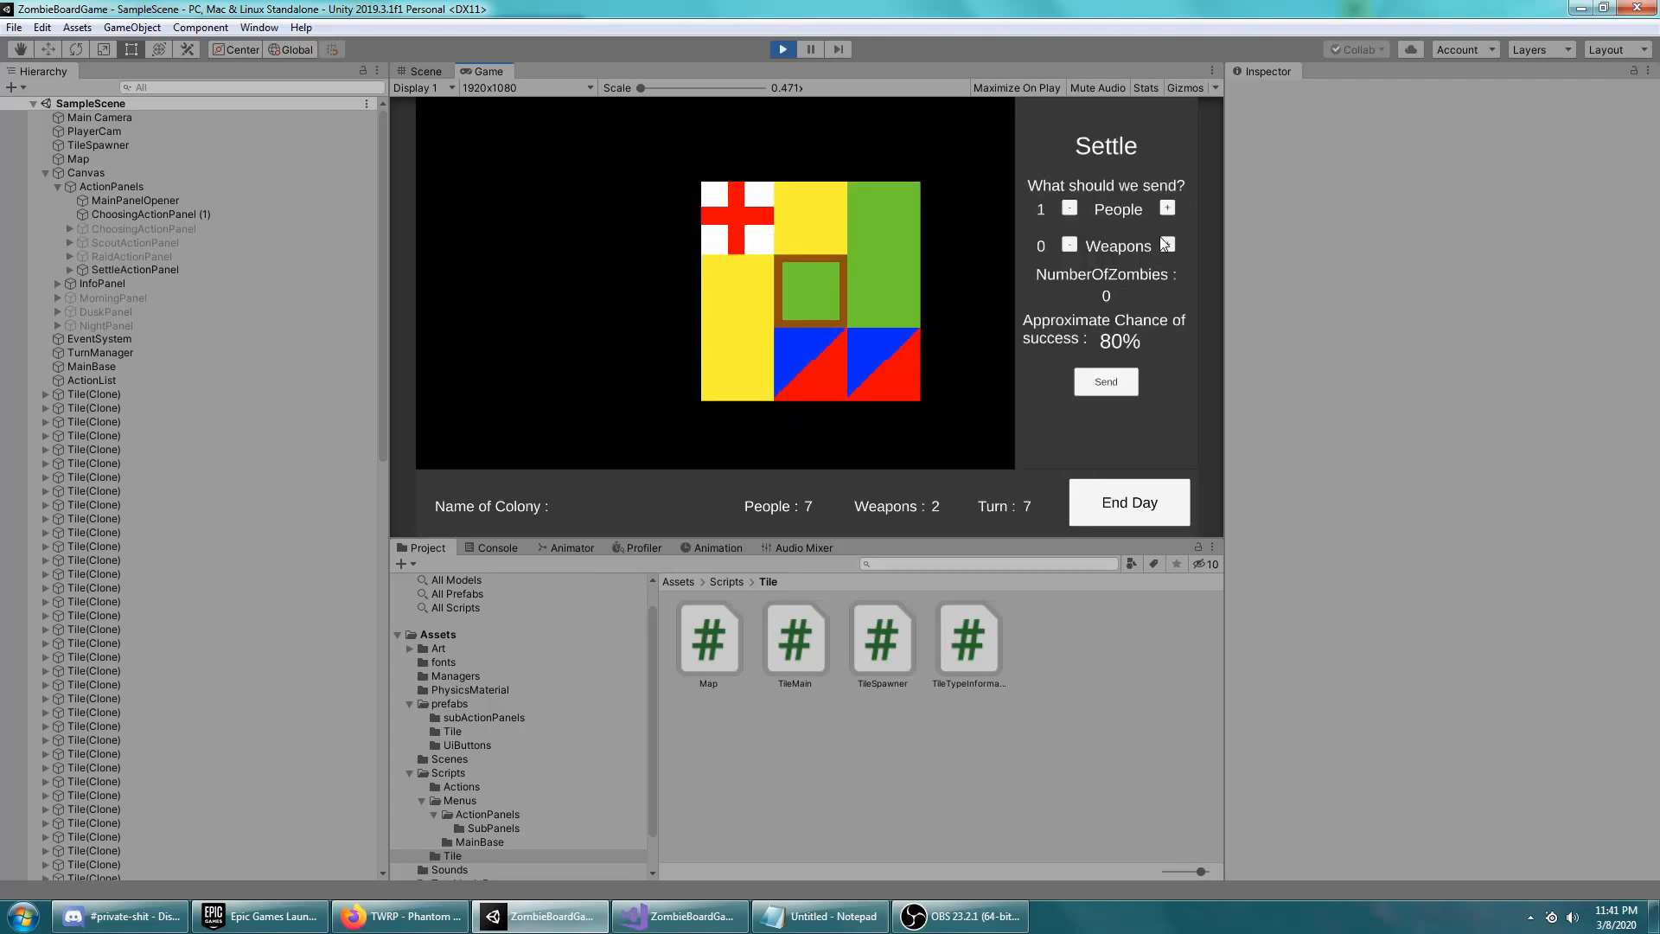
left_click(1105, 380)
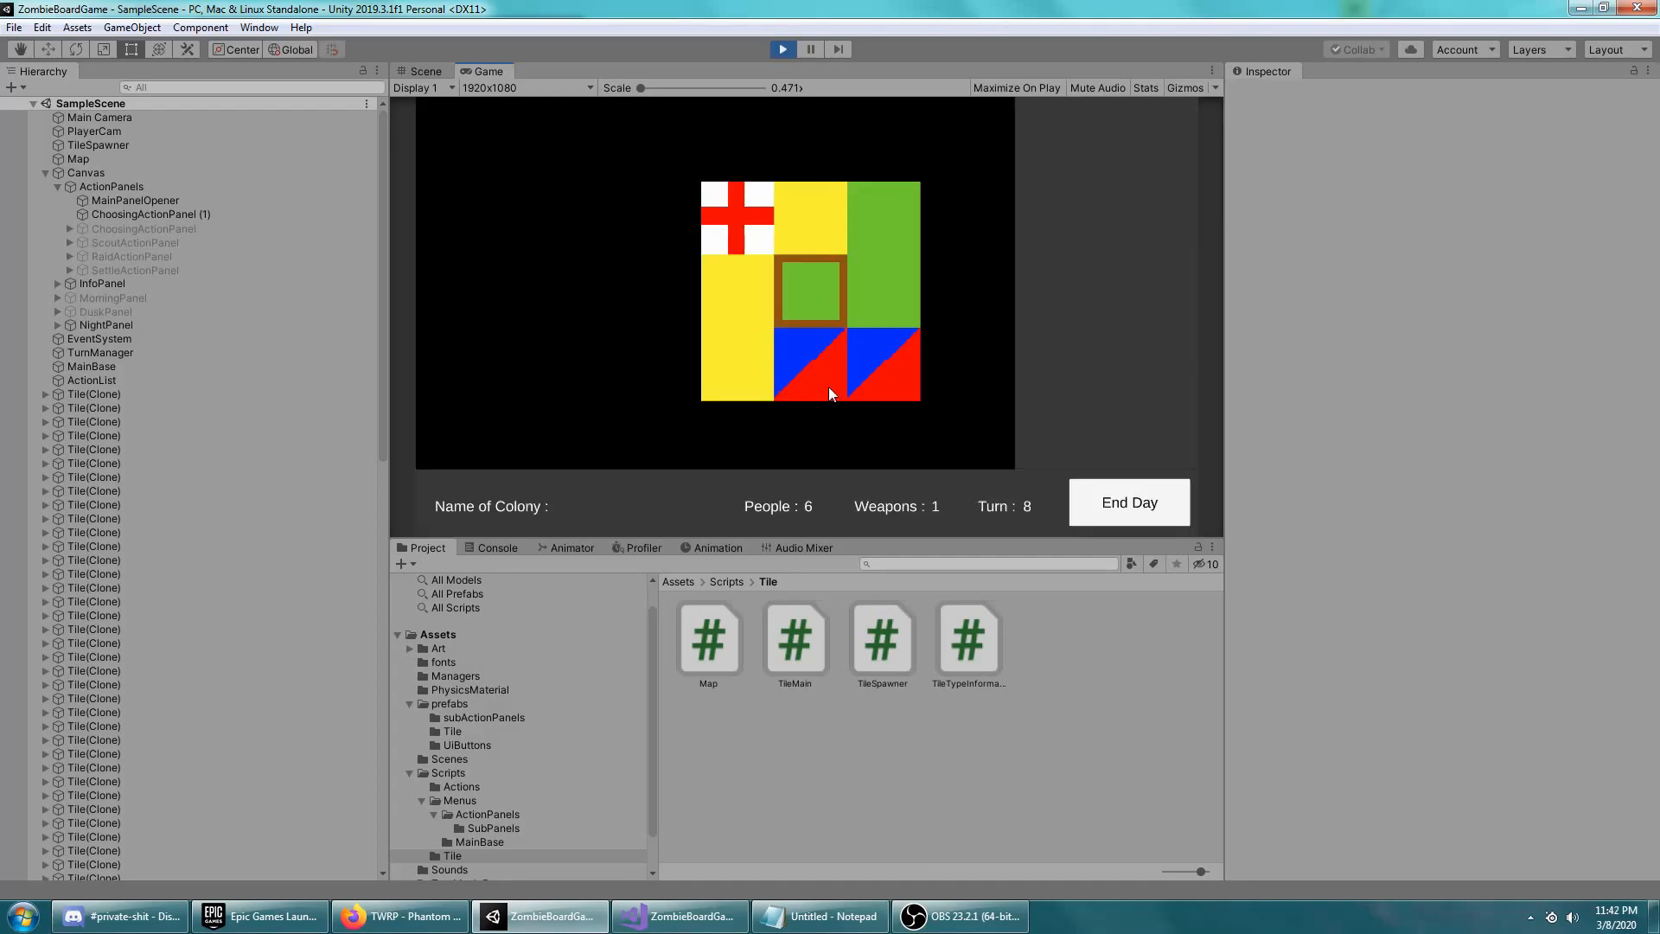
left_click(1127, 501)
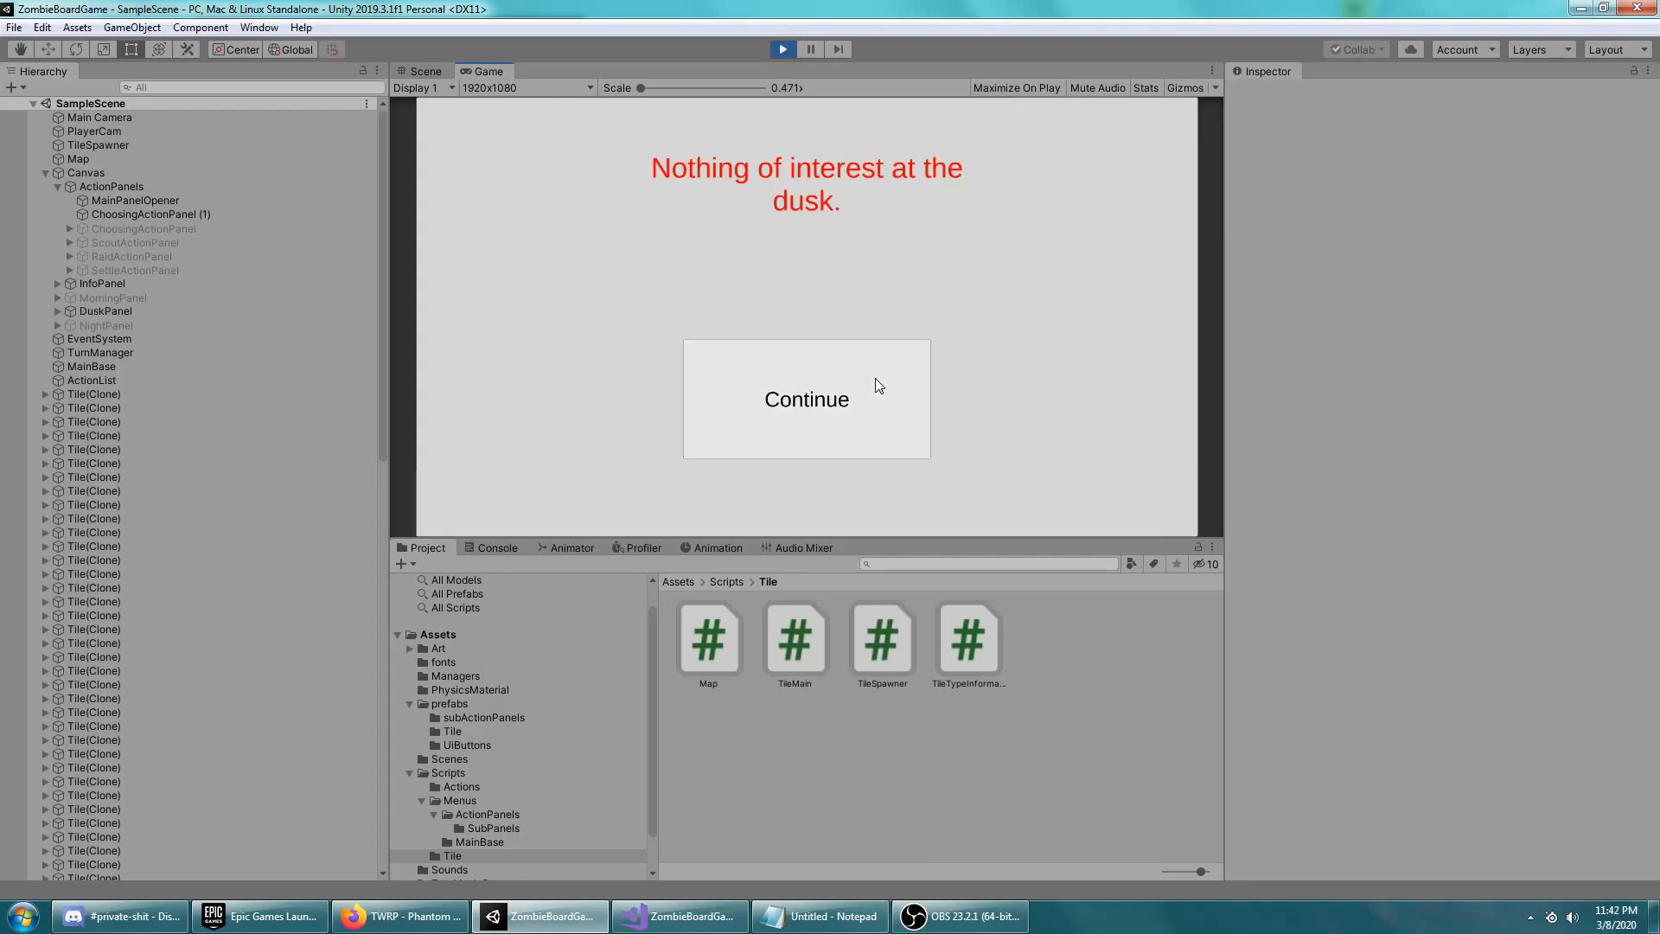
left_click(806, 400)
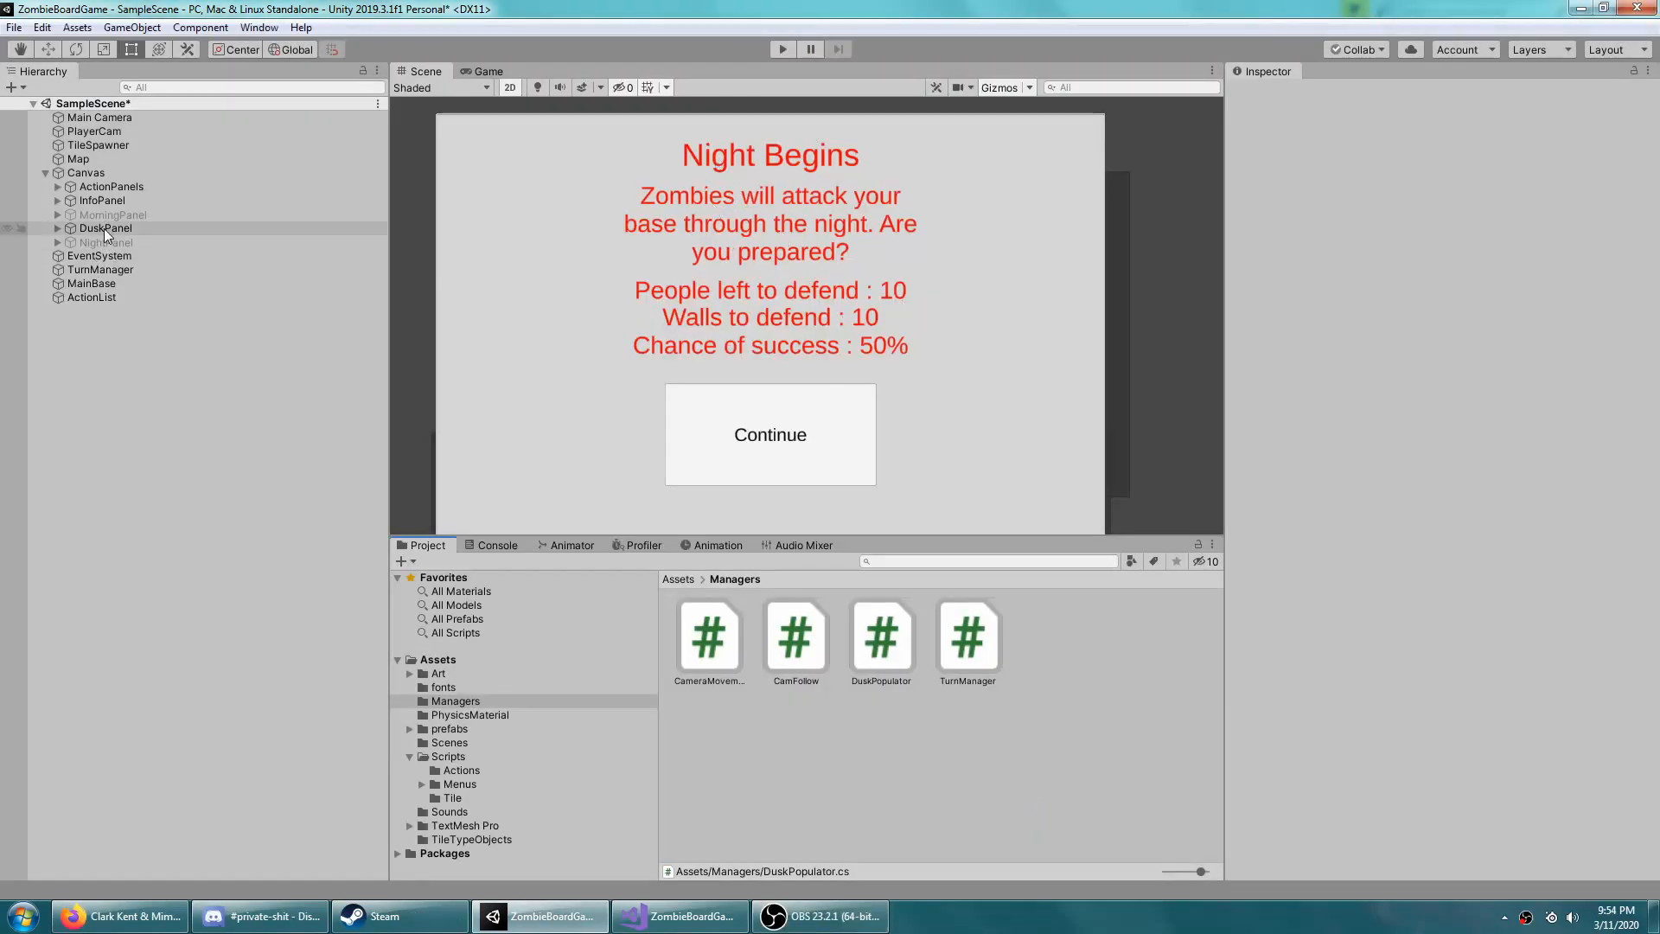
Run the game and advance to night to check 4 defenders, 4 walls and 95% success
left_click(105, 243)
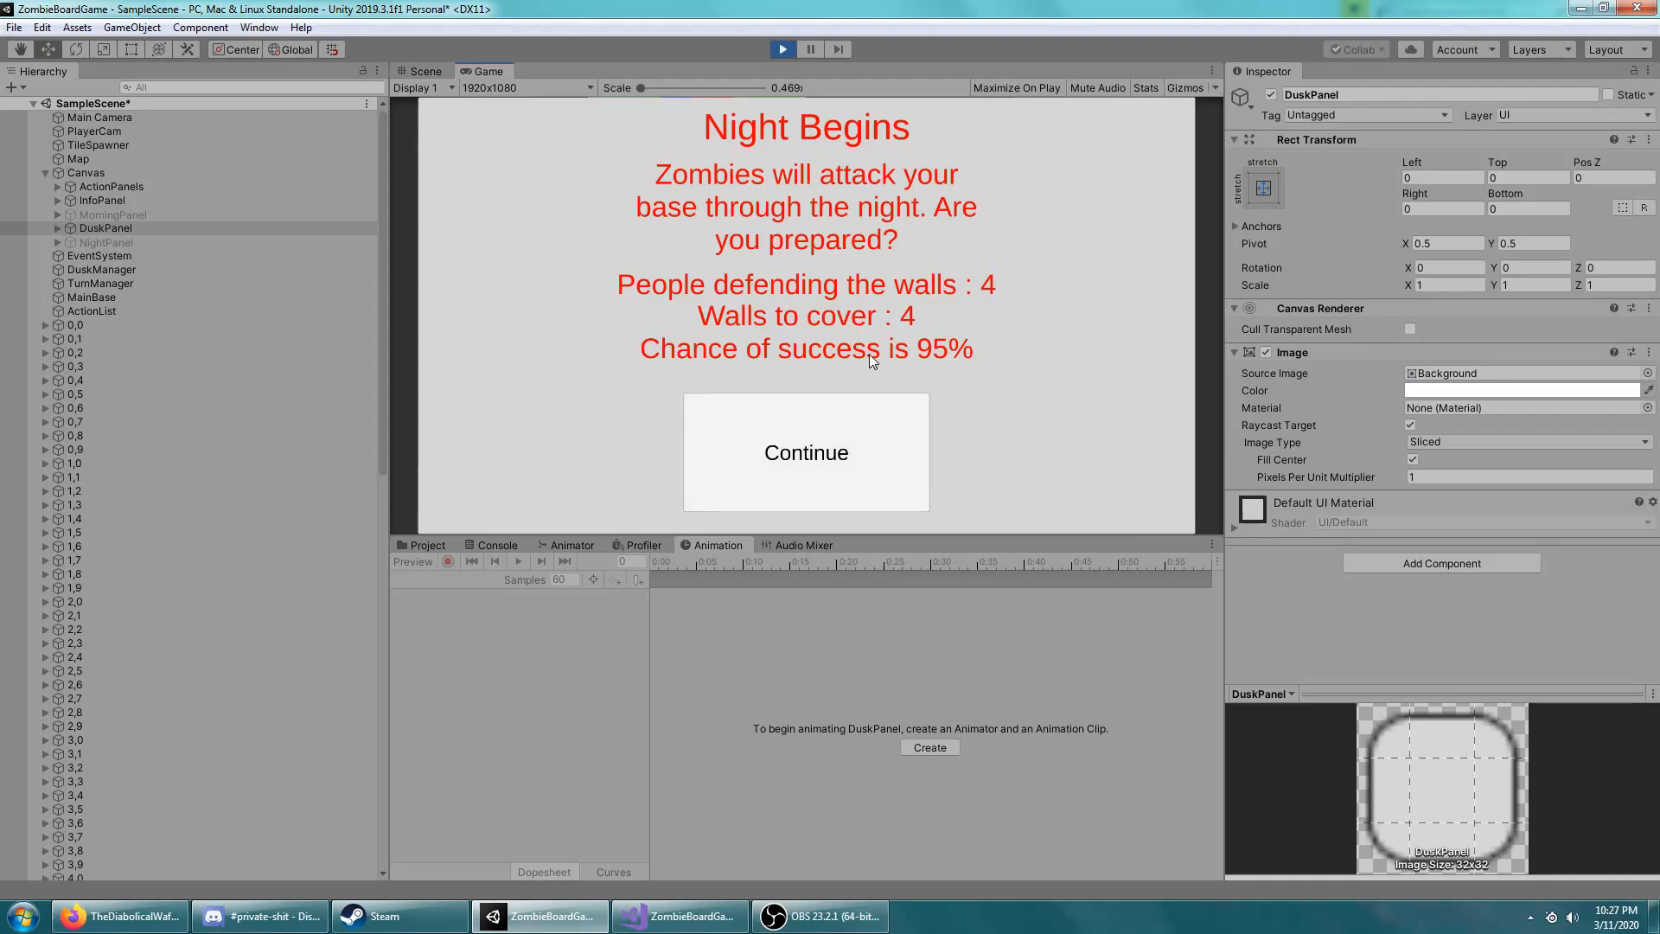
mouse_move(809, 315)
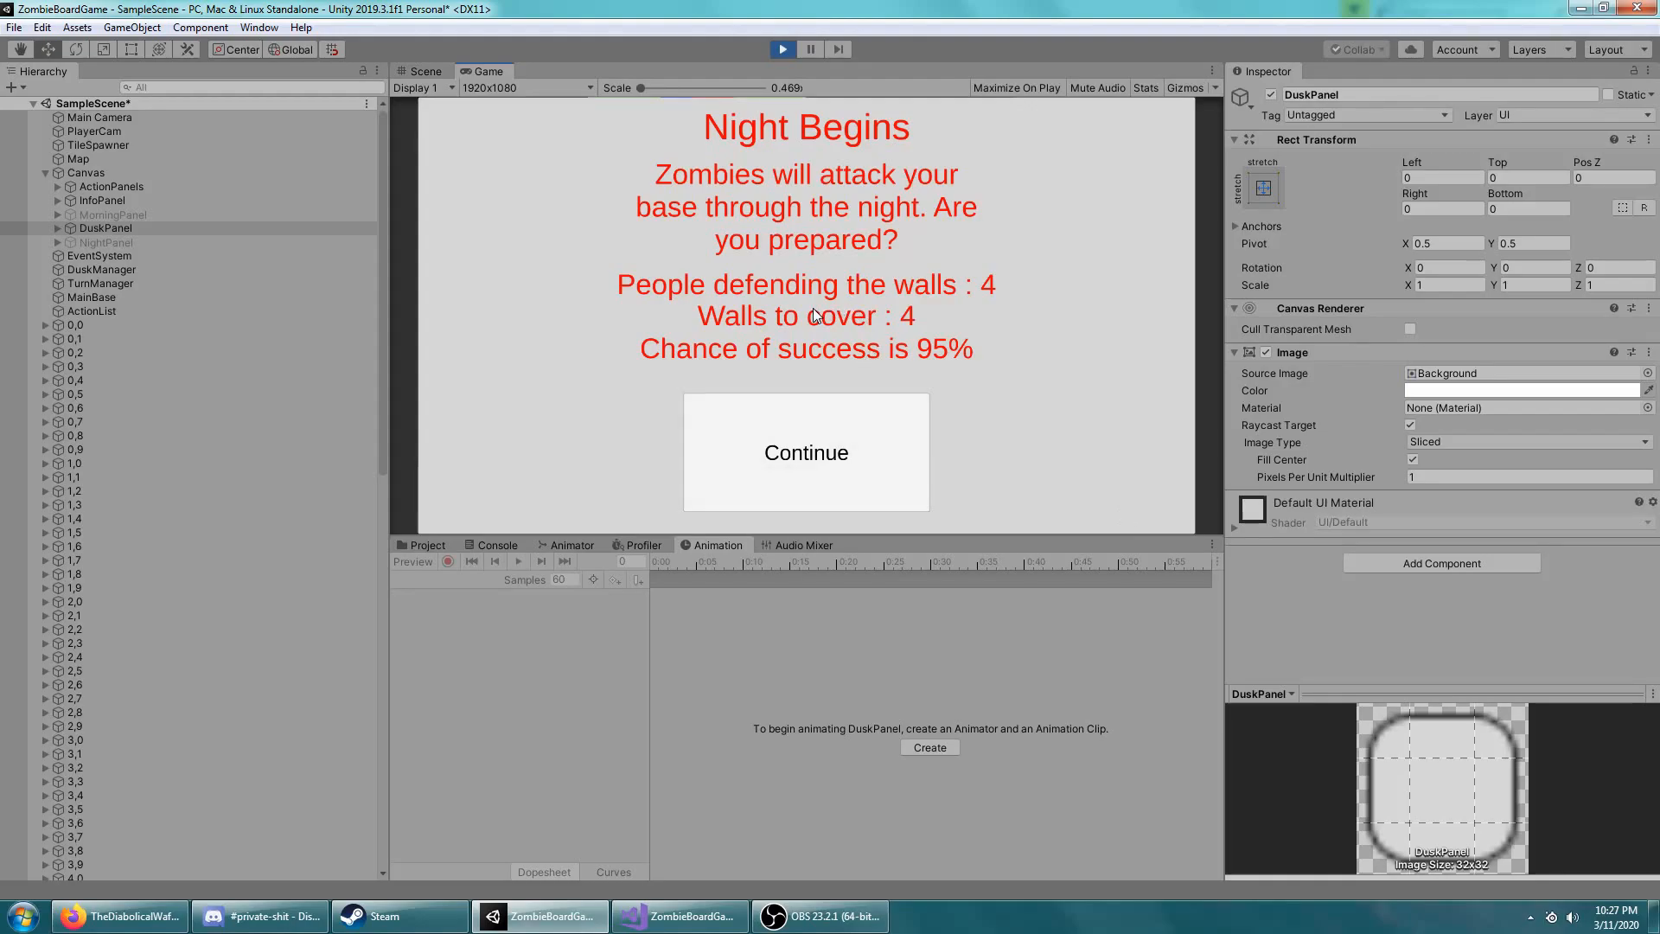
mouse_move(866, 327)
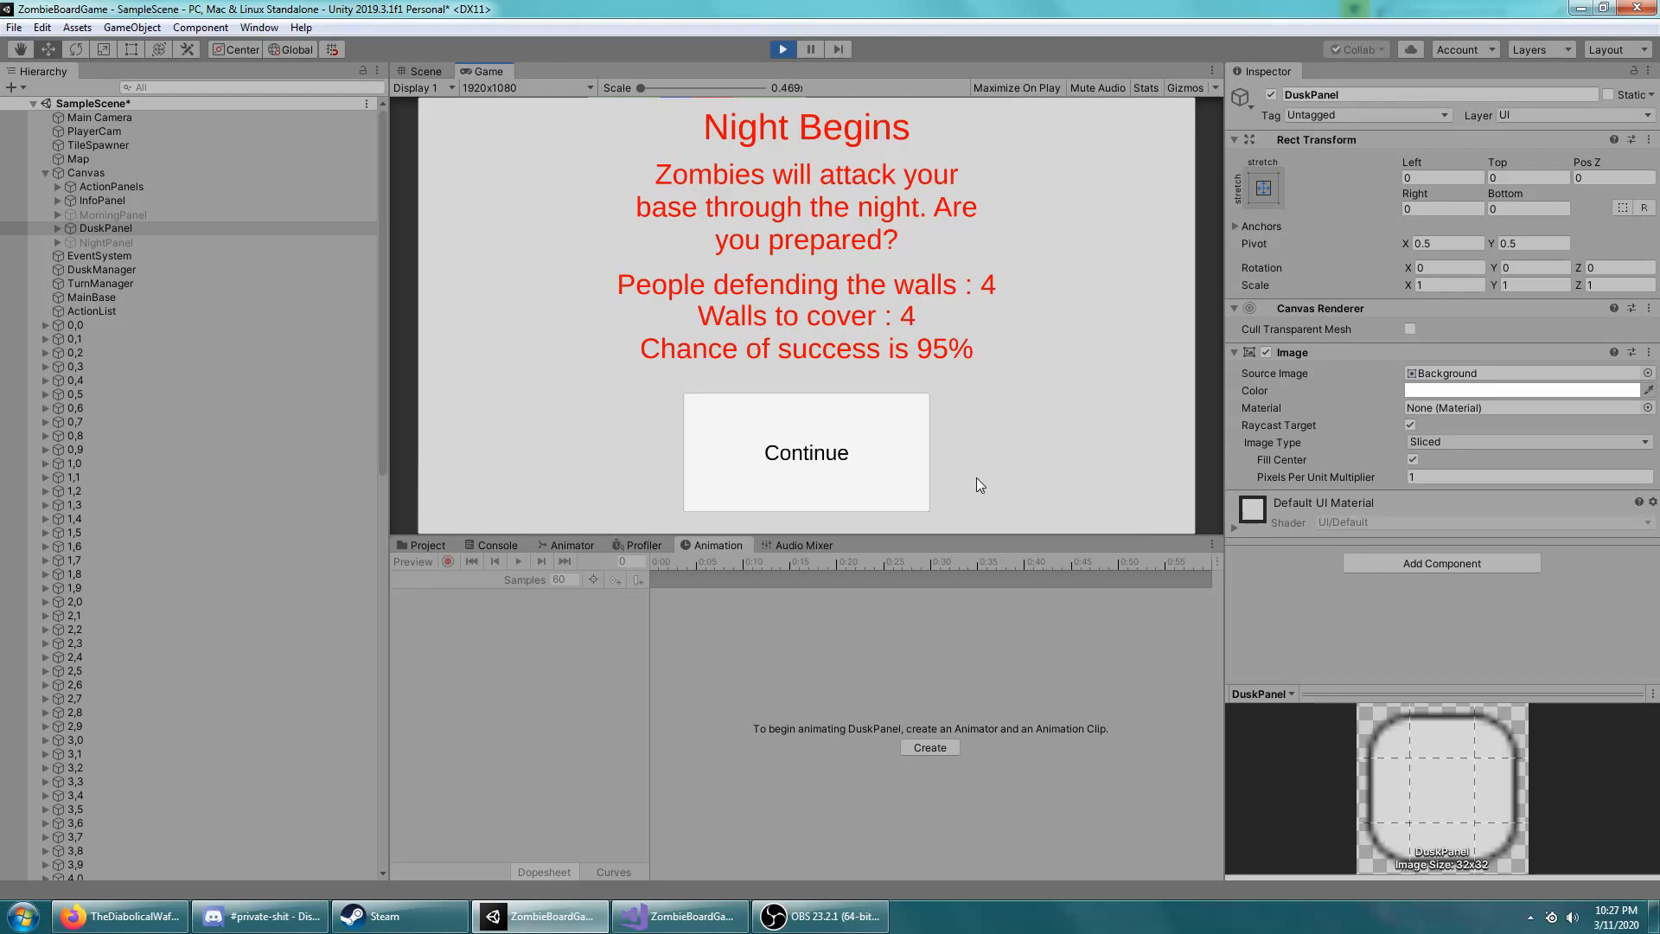
left_click(805, 452)
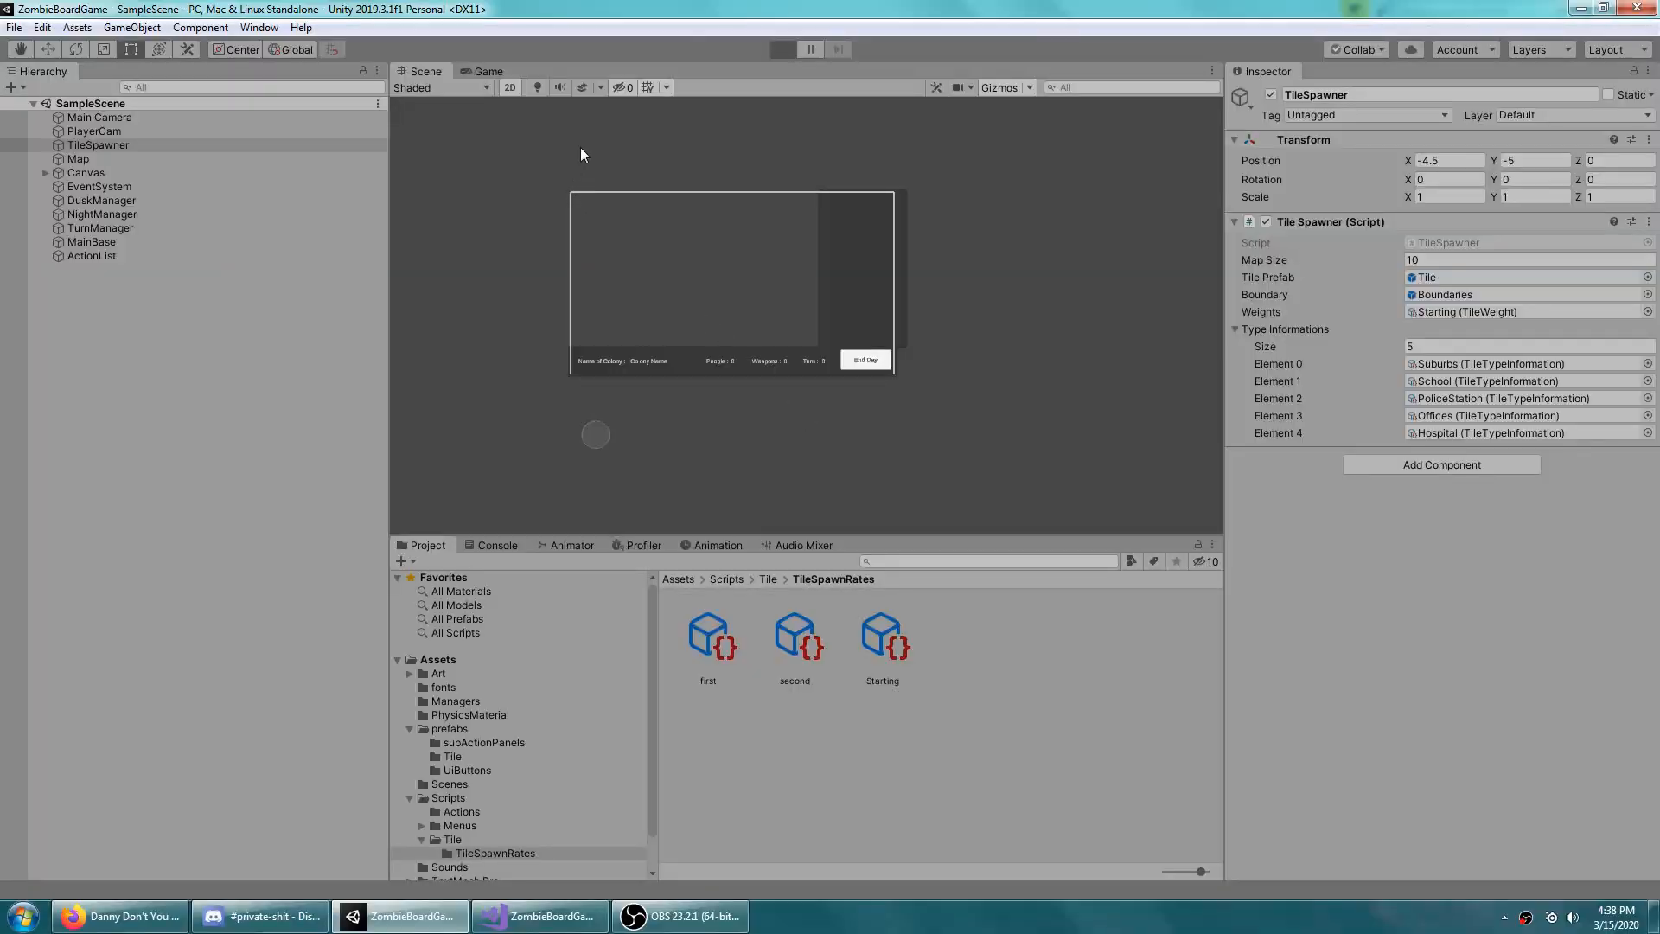
Run the game, view the whole generated map in the Scene and inspect the Canvas panels
left_click(782, 48)
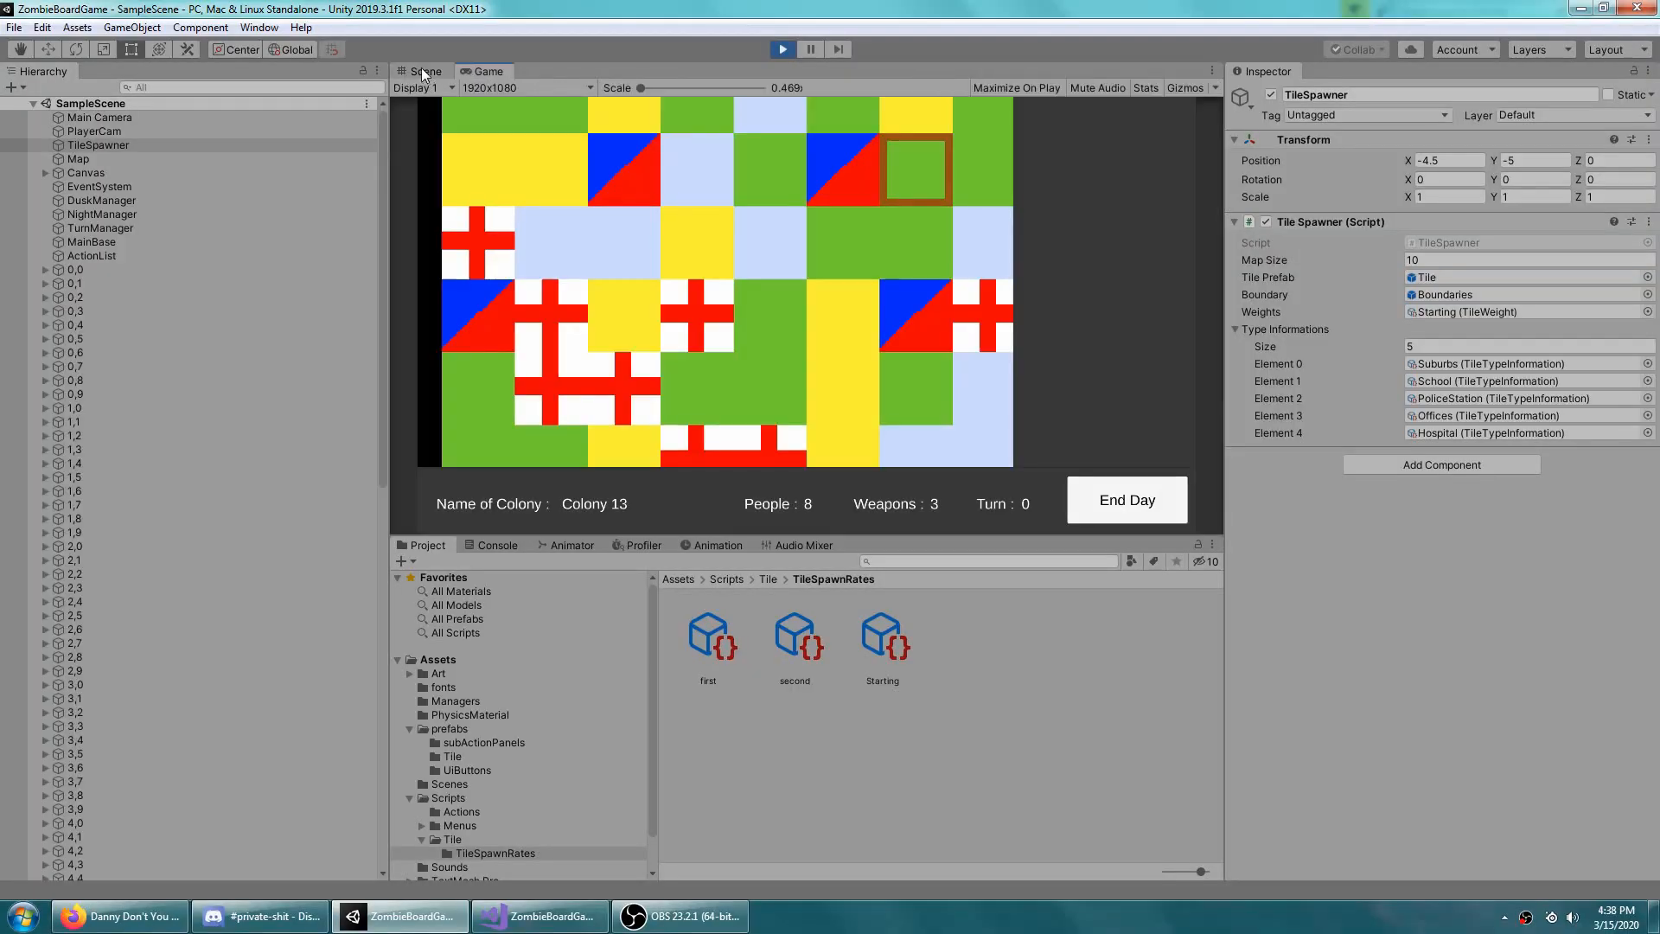
left_click(425, 71)
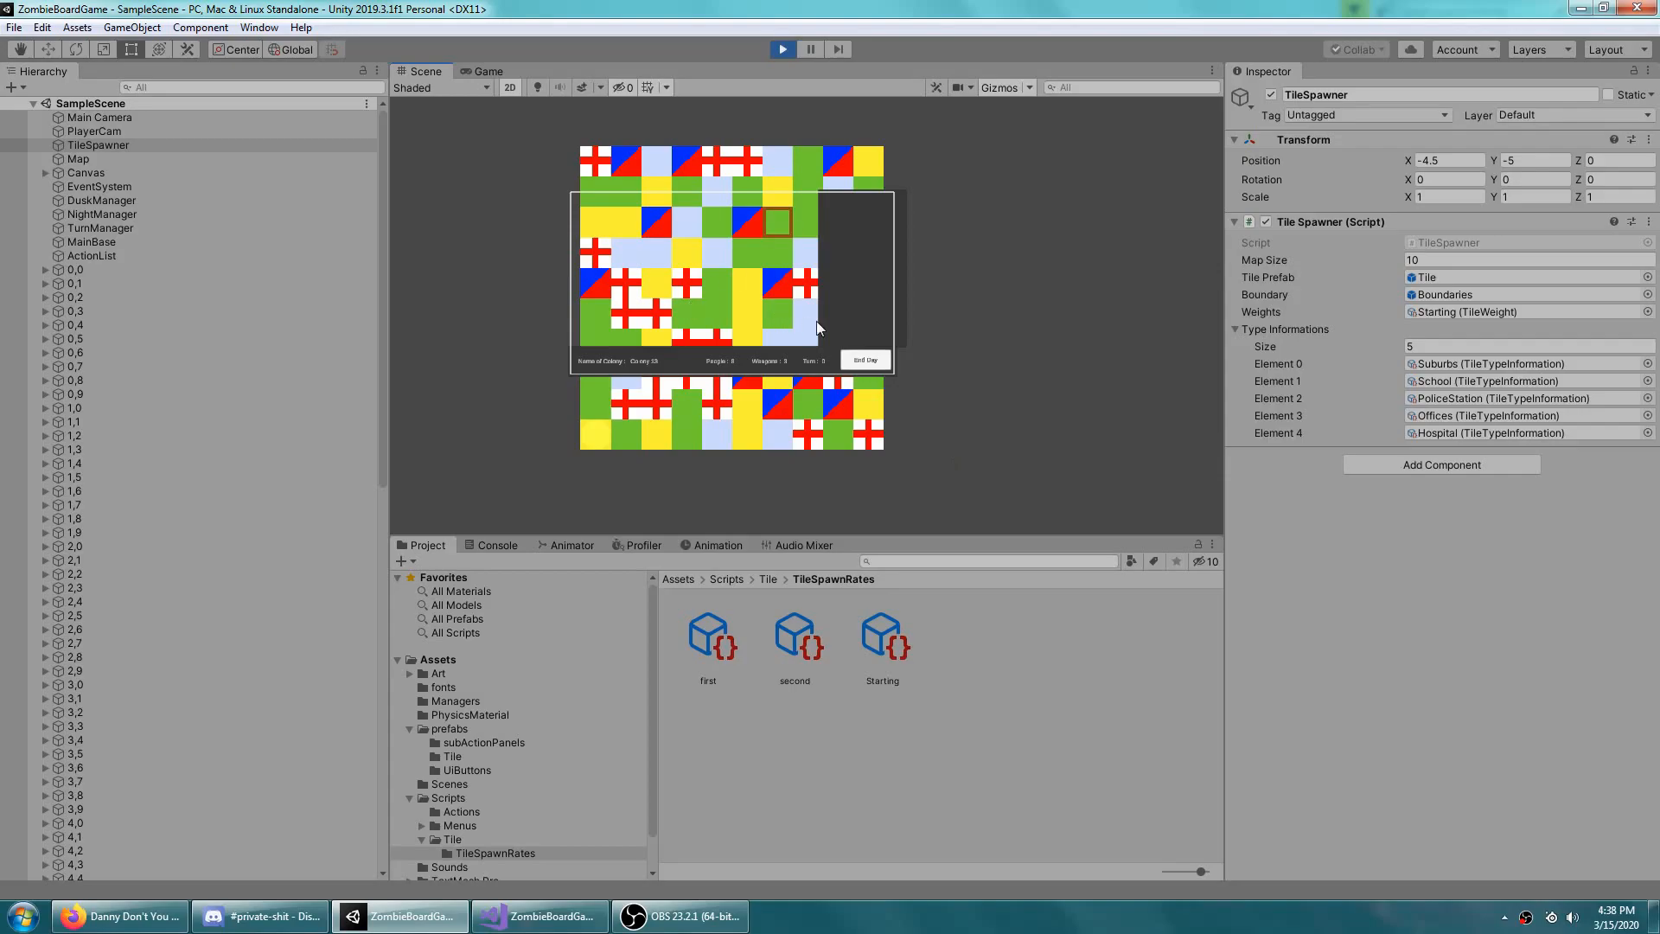
left_click(45, 173)
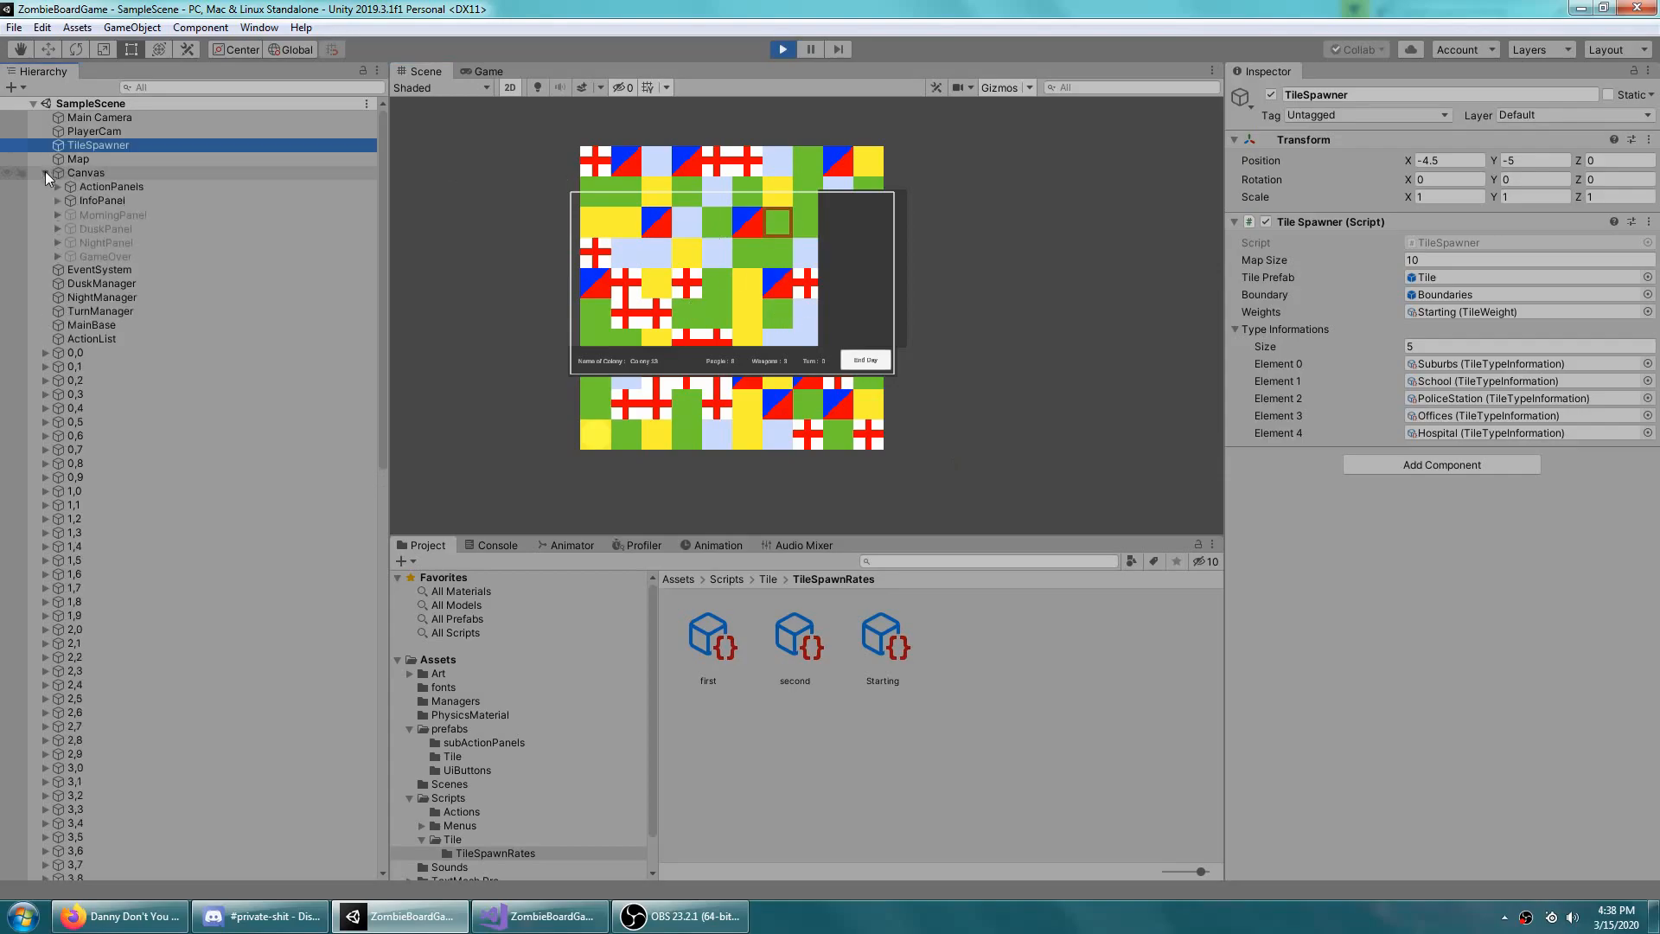
left_click(84, 173)
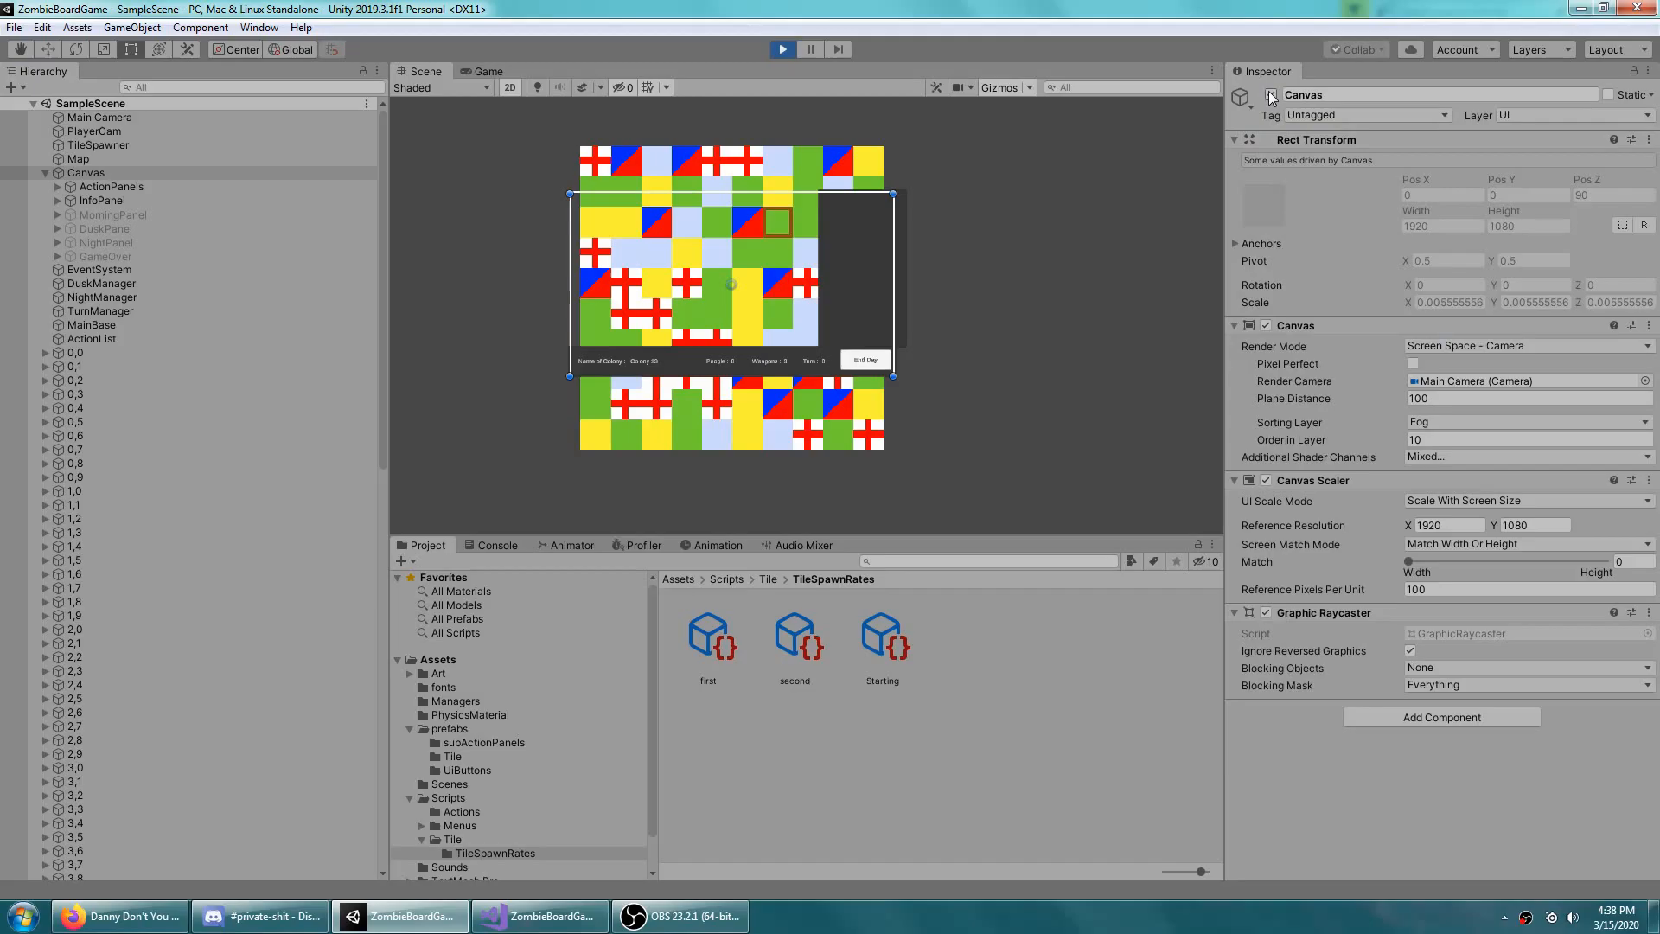
left_click(99, 146)
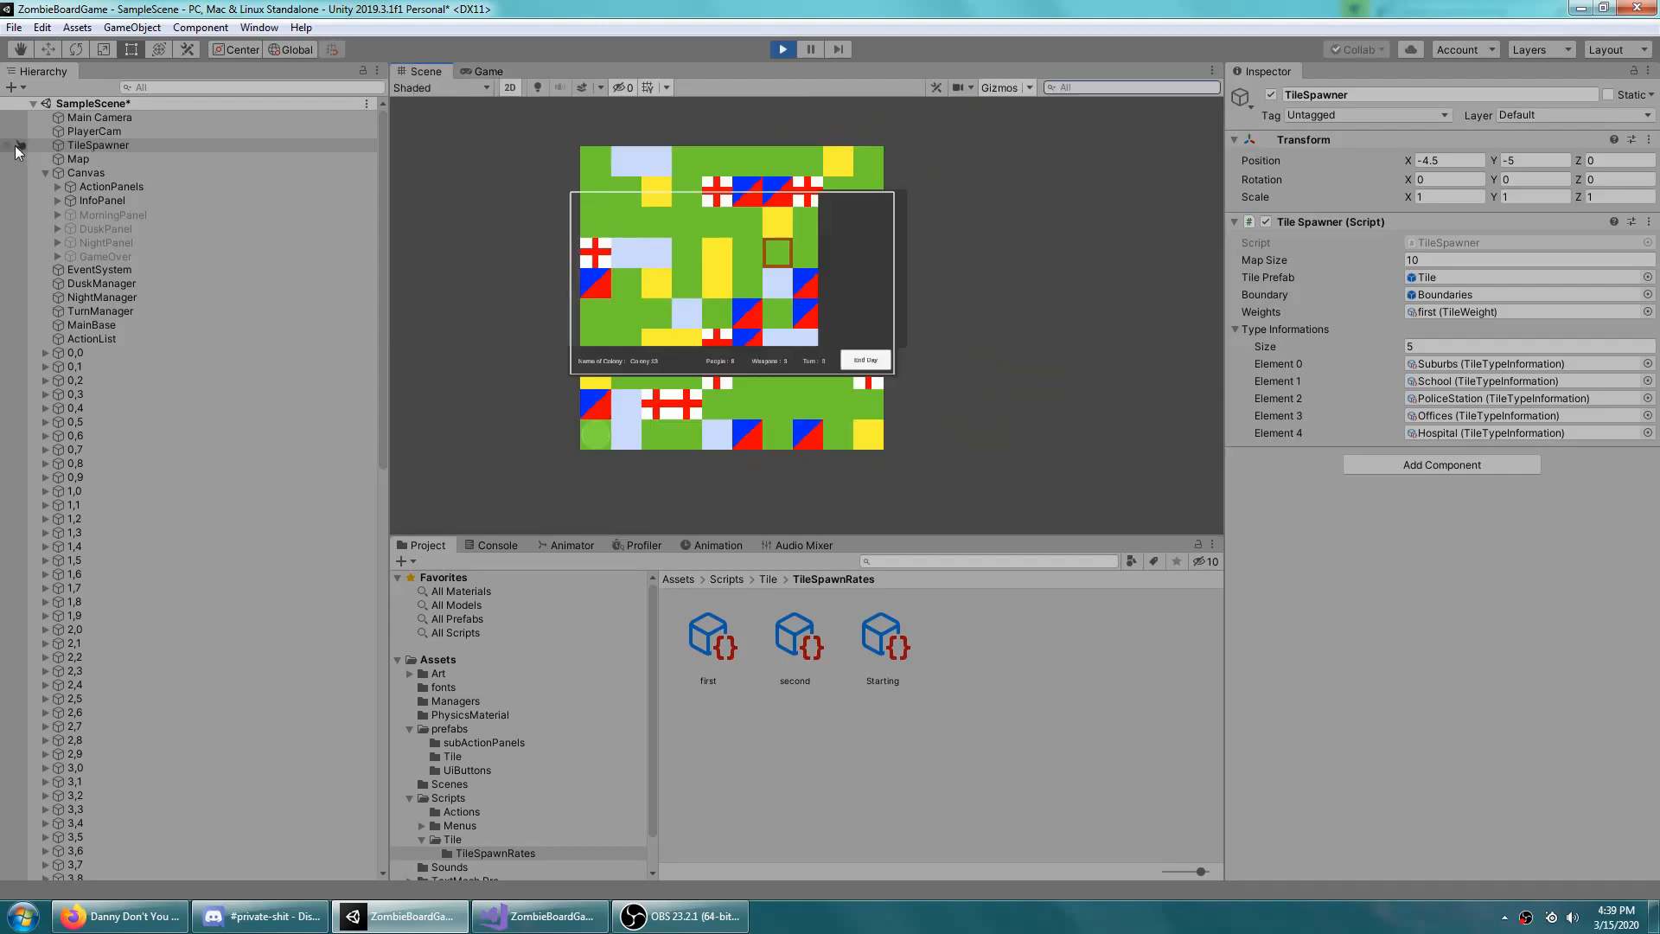
left_click(86, 173)
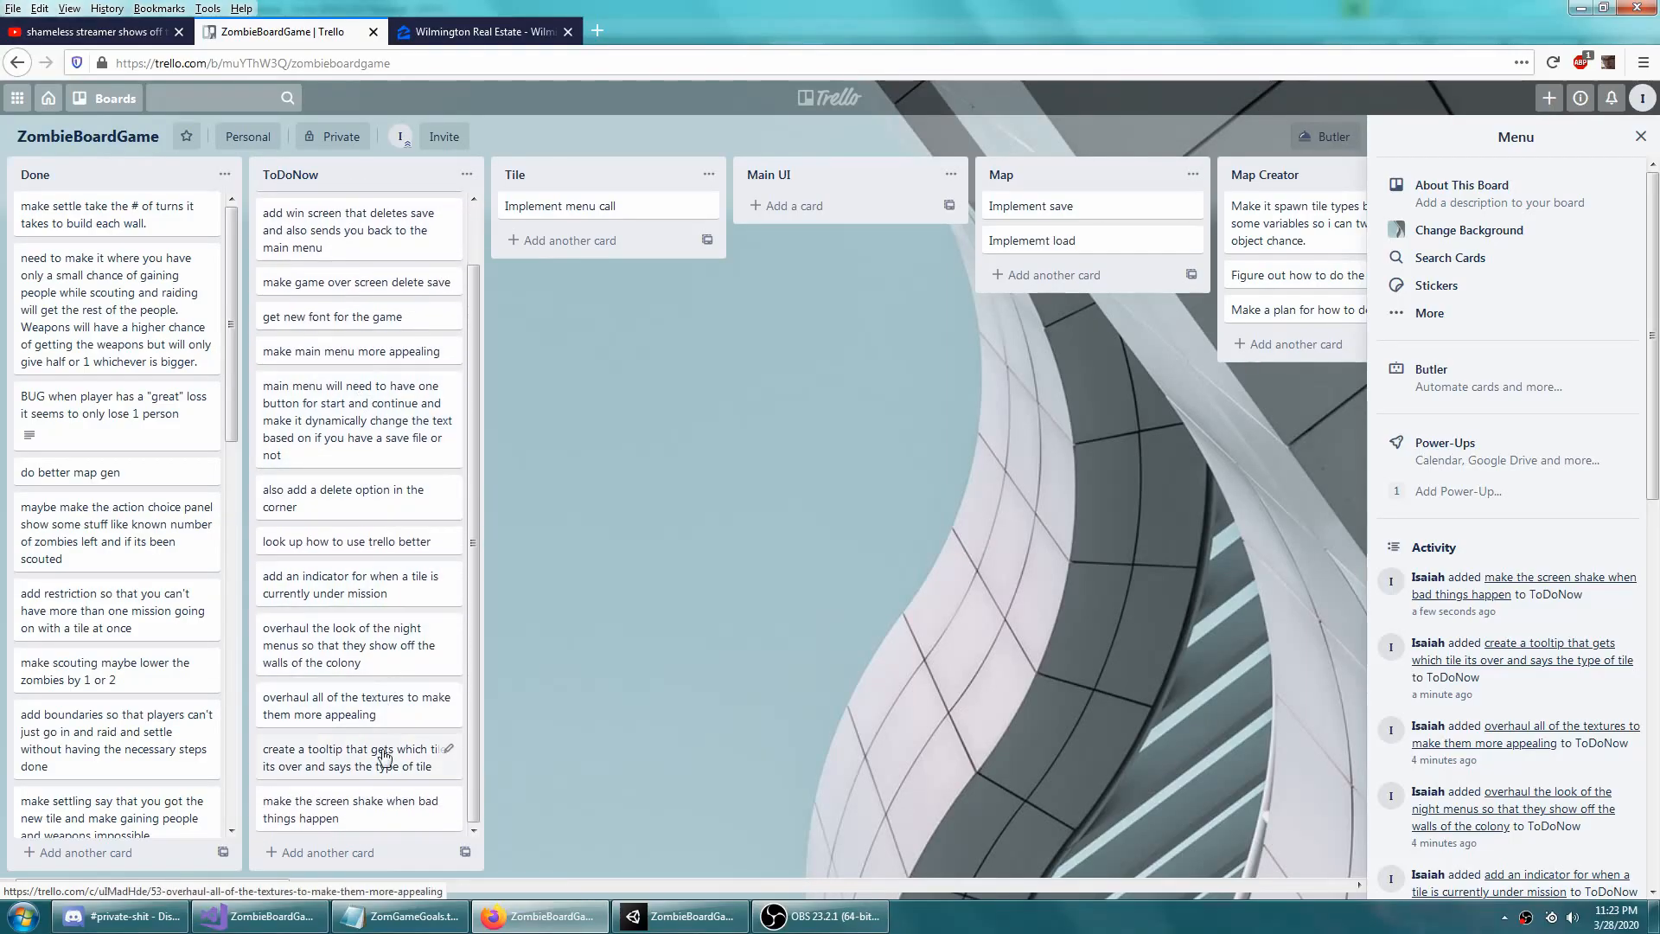
Add texture, night menu, tile tooltip and screen-shake cards to the Trello ToDoNow list
left_click(678, 917)
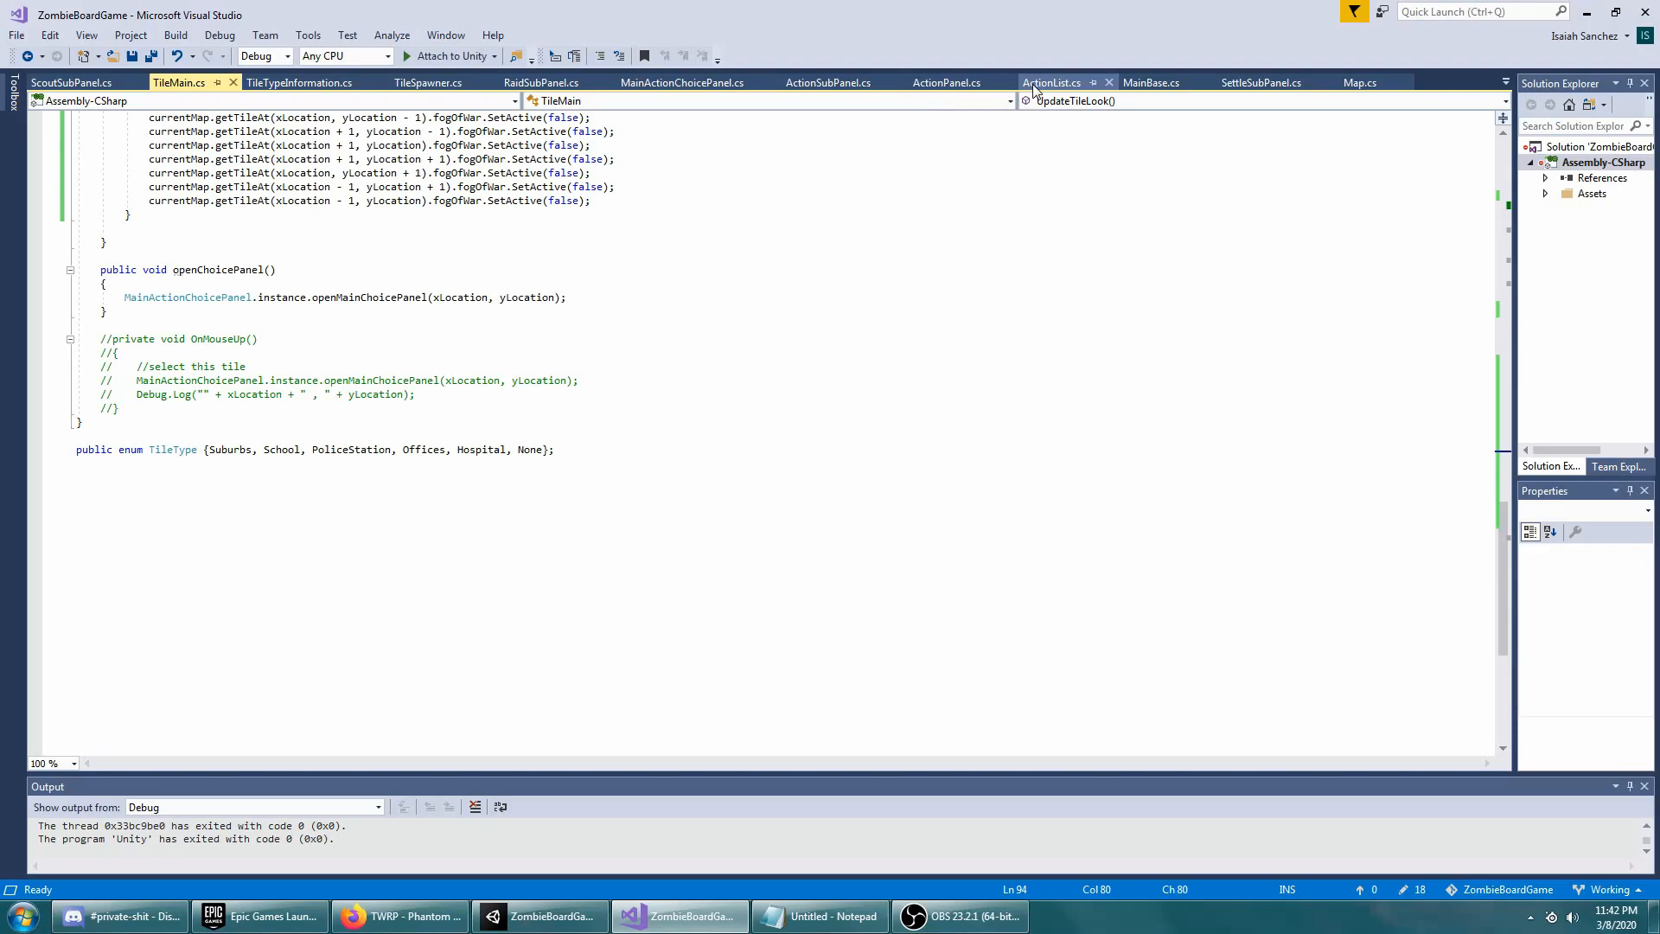
Update the scripts and apply the torn old paper texture to the in-game menus
left_click(1052, 83)
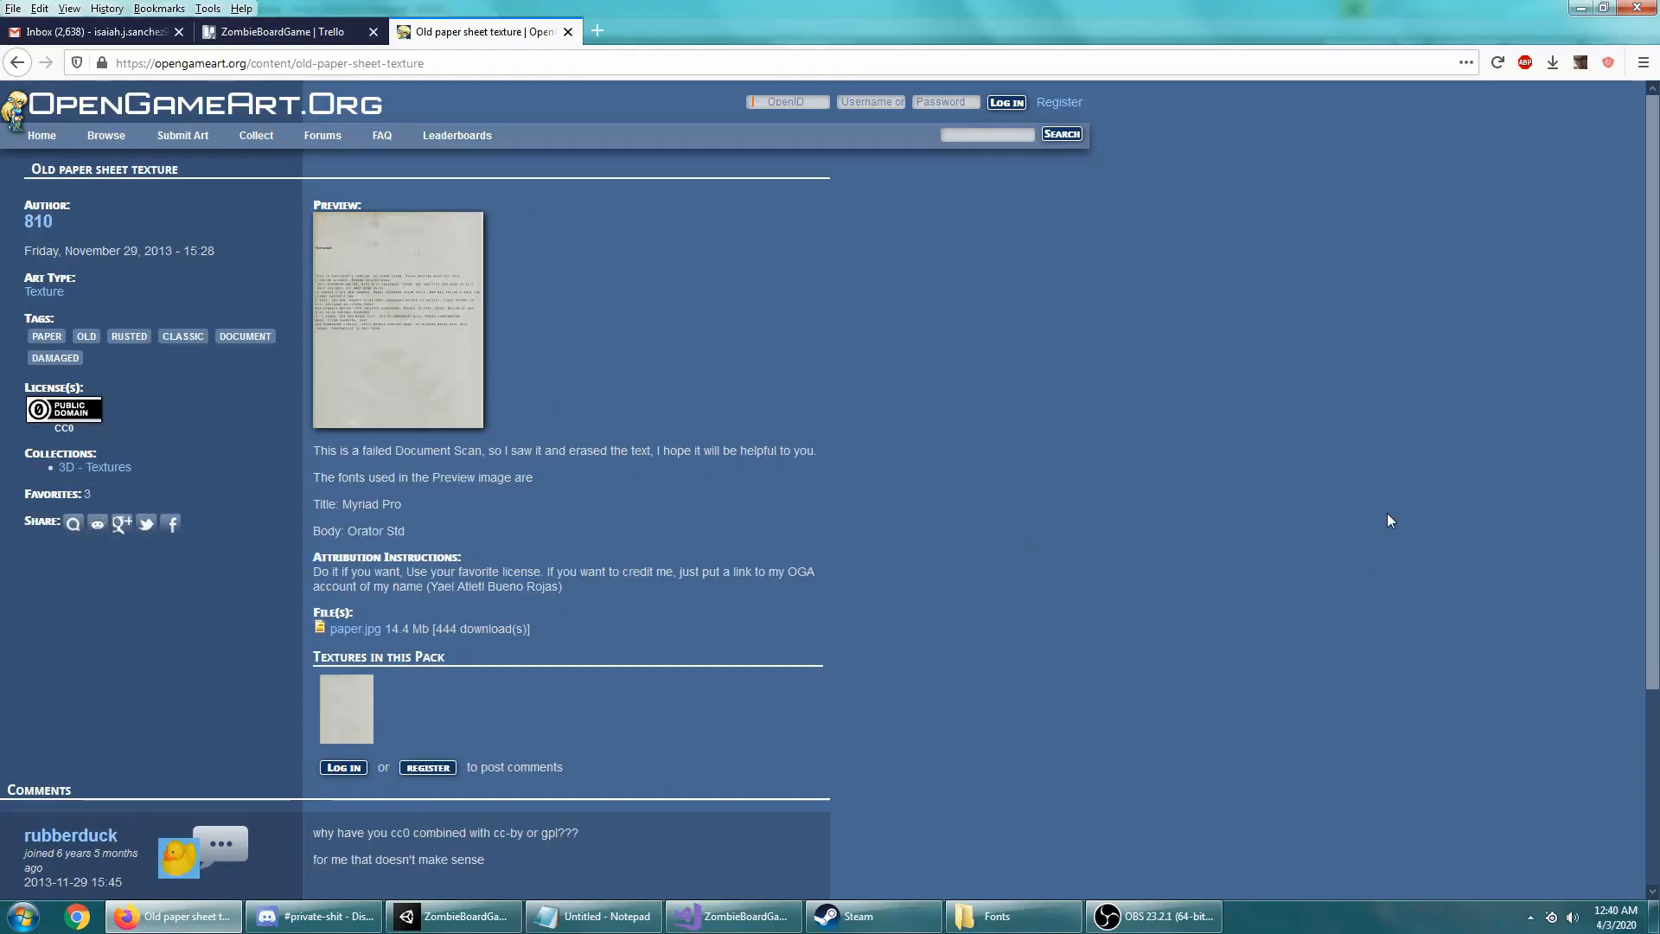
left_click(450, 917)
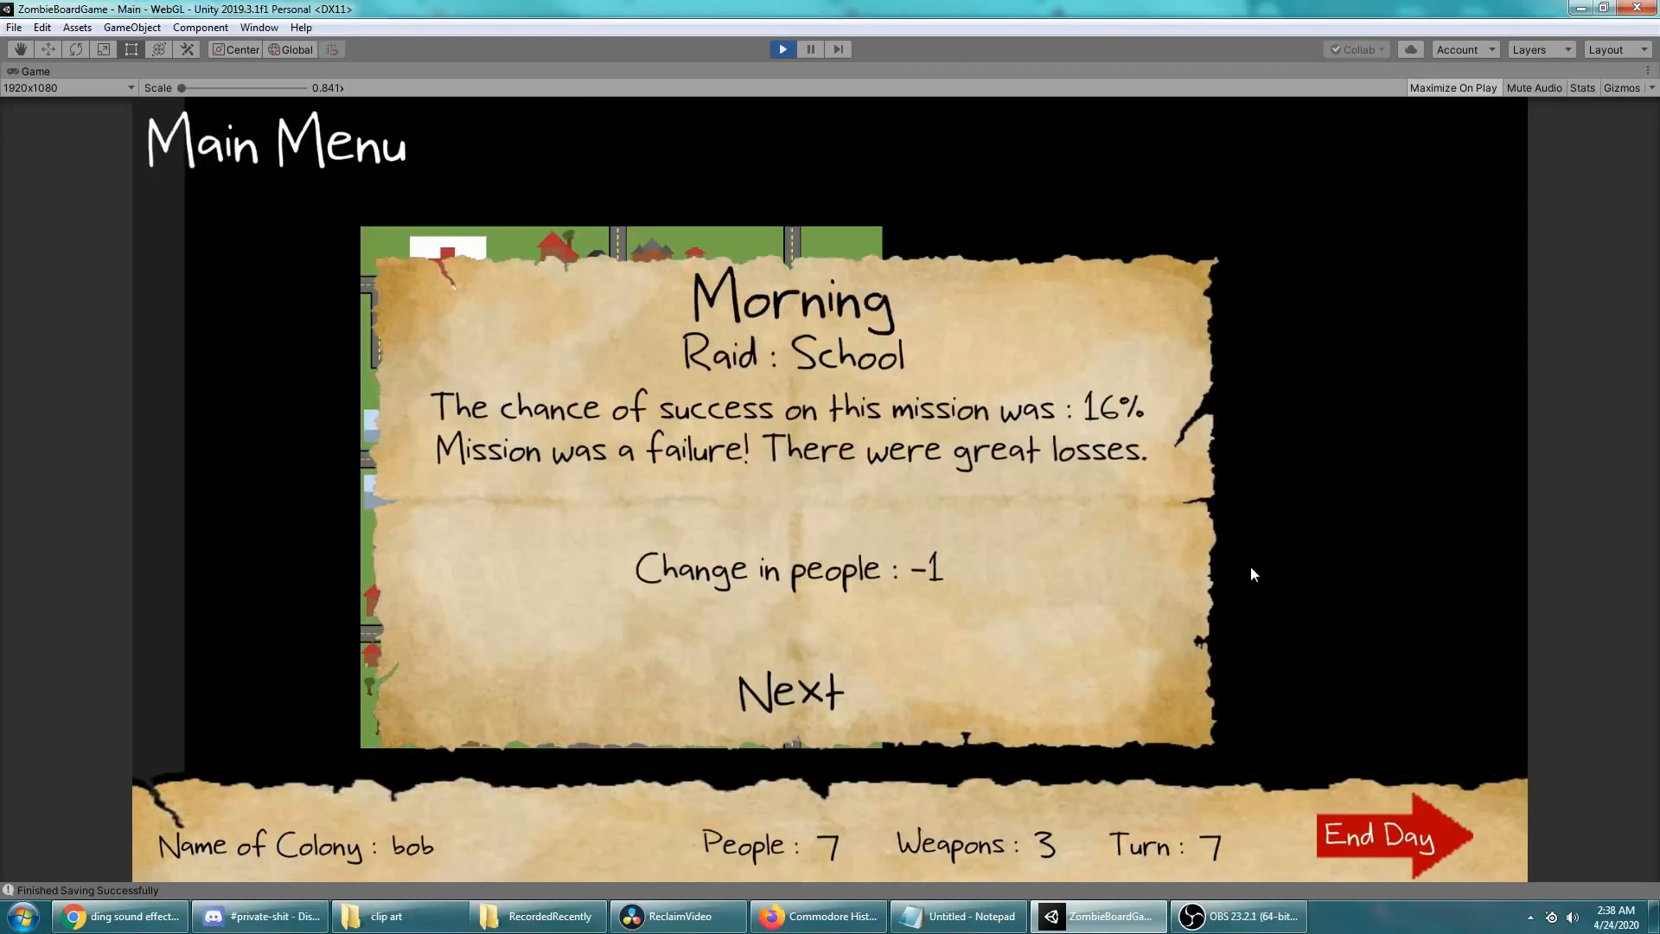
left_click(789, 692)
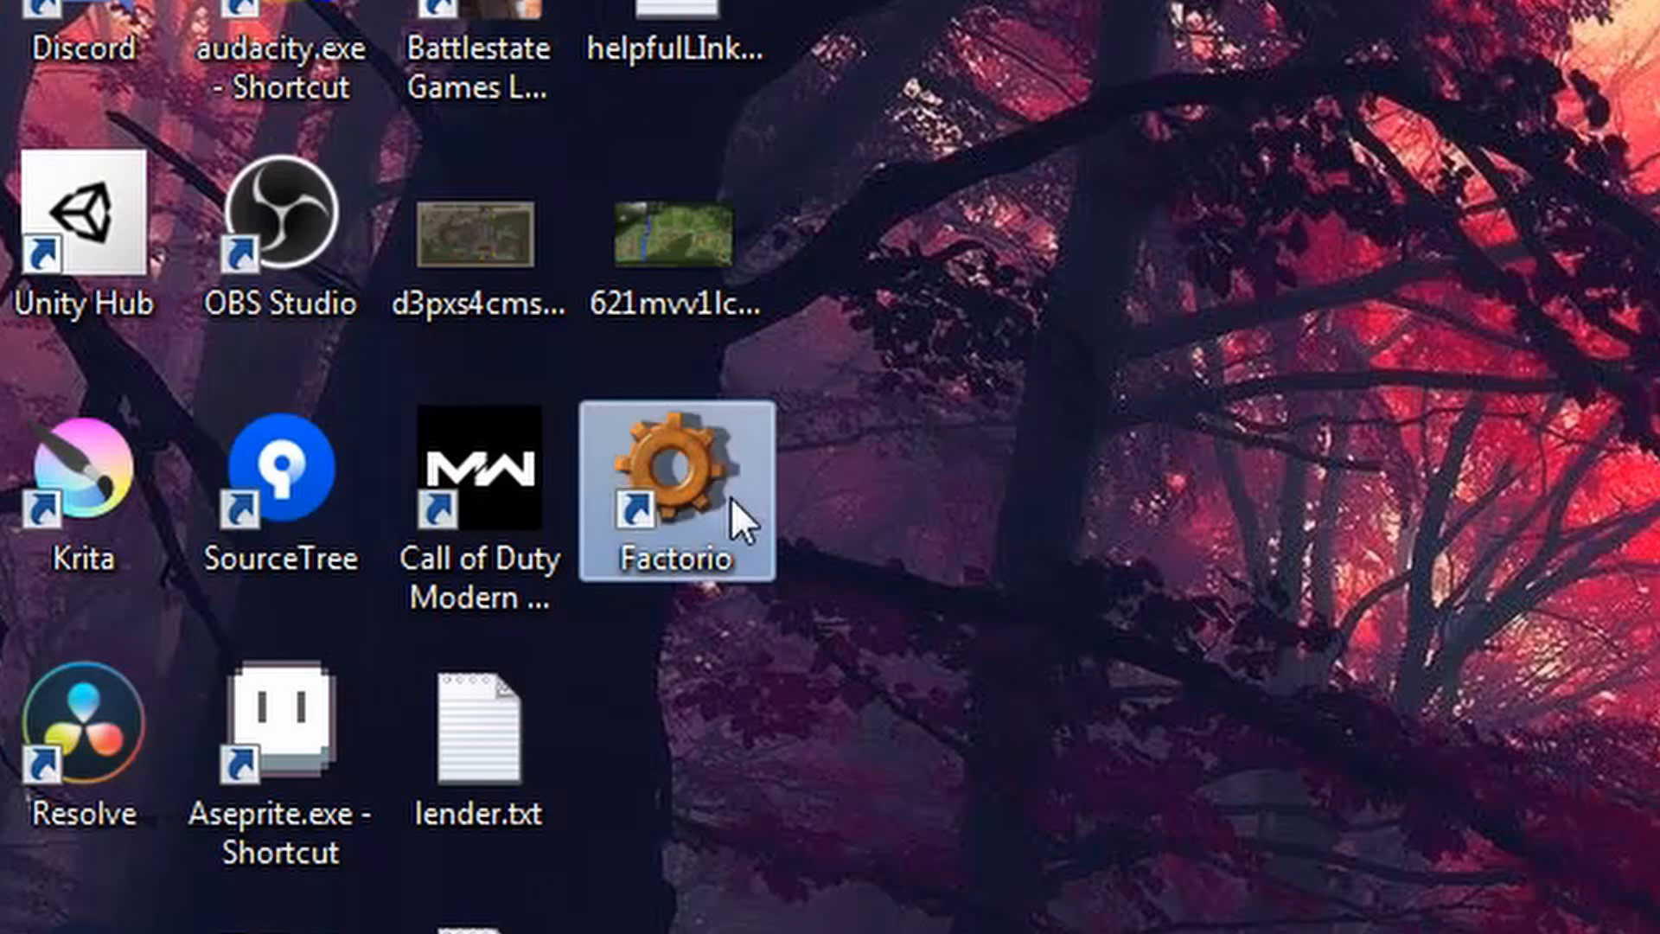
Launch the built game Reclaim to its Start/Quit title screen over the town map
double_click(676, 465)
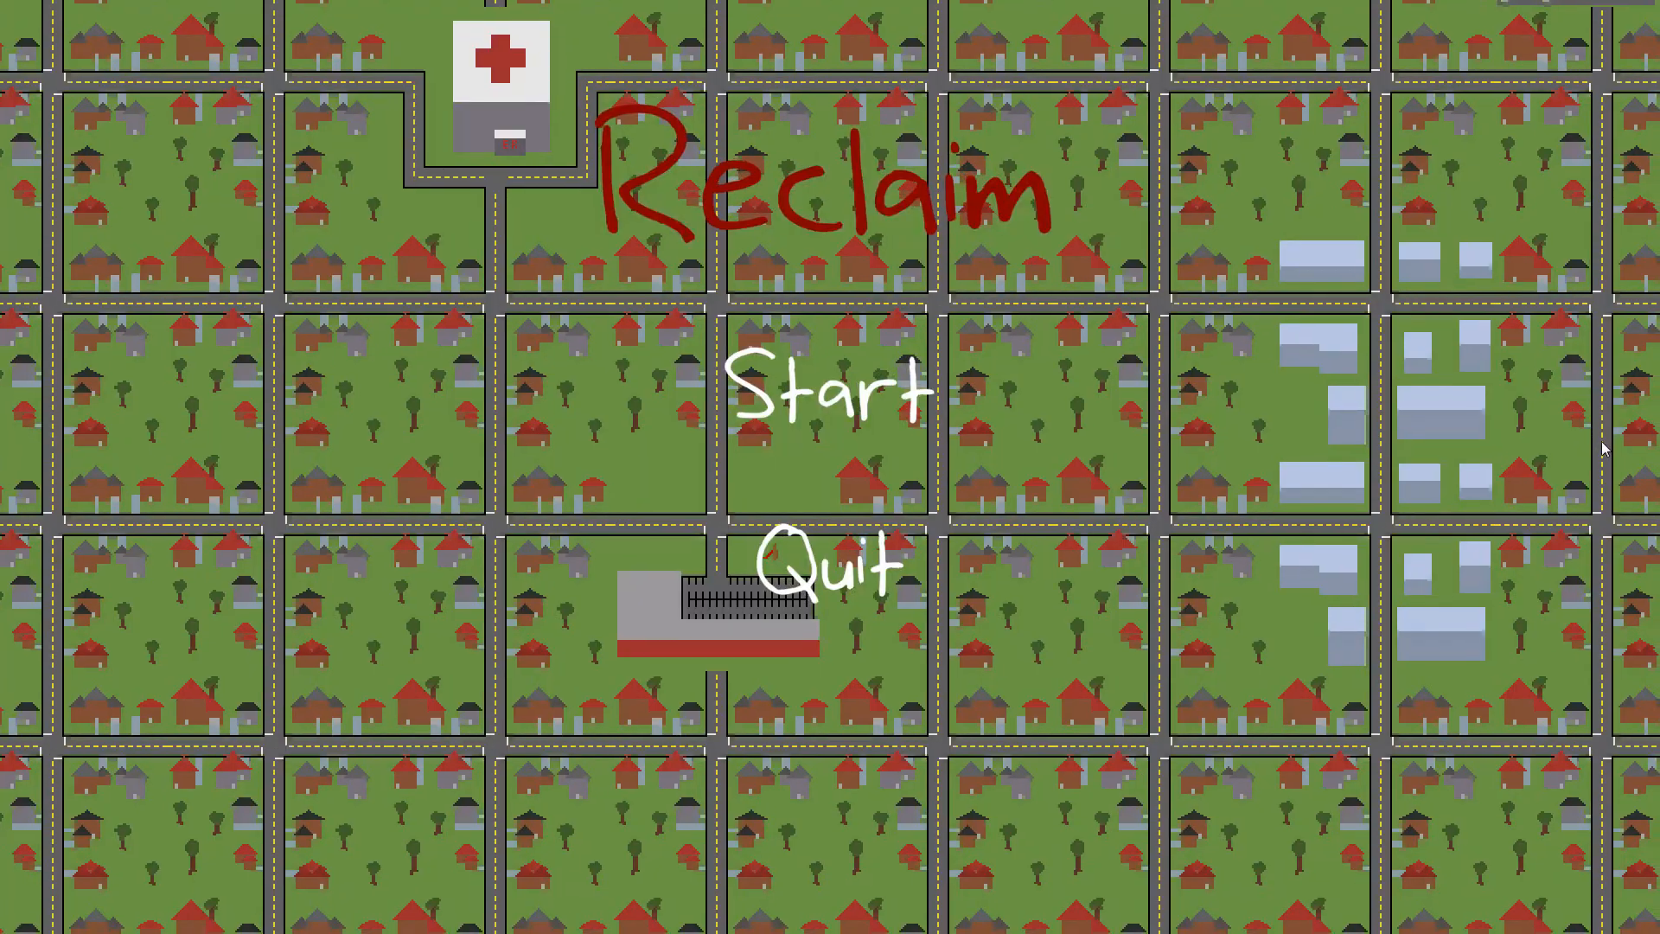